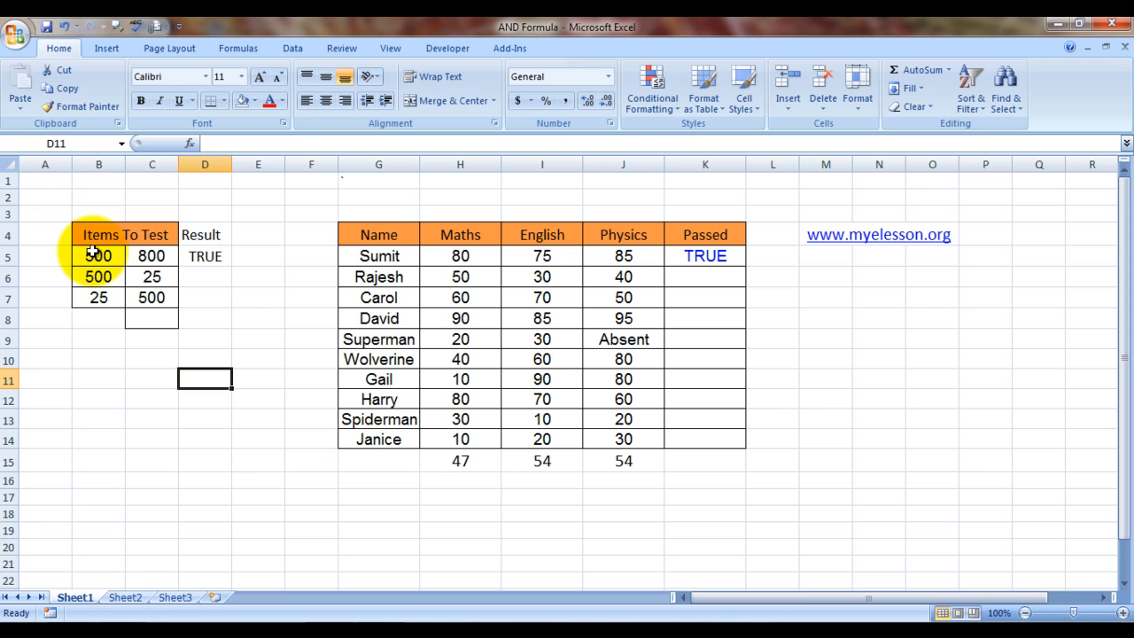
# Step: Review the 800 and 25 values in C5 and C6, then select D6
pyautogui.click(151, 256)
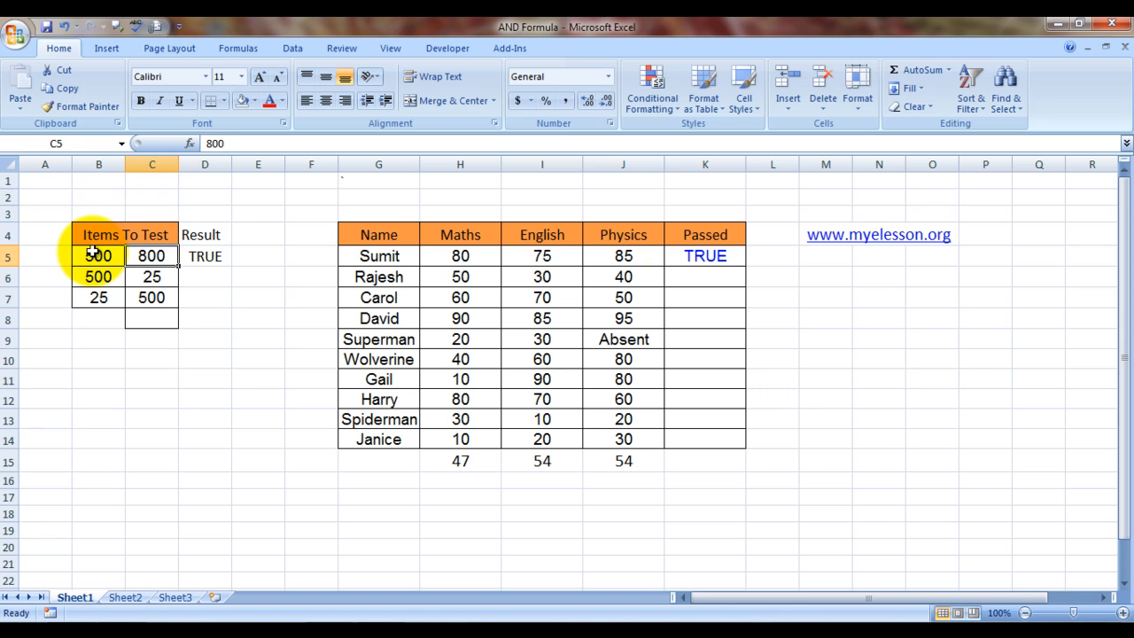
pyautogui.click(151, 276)
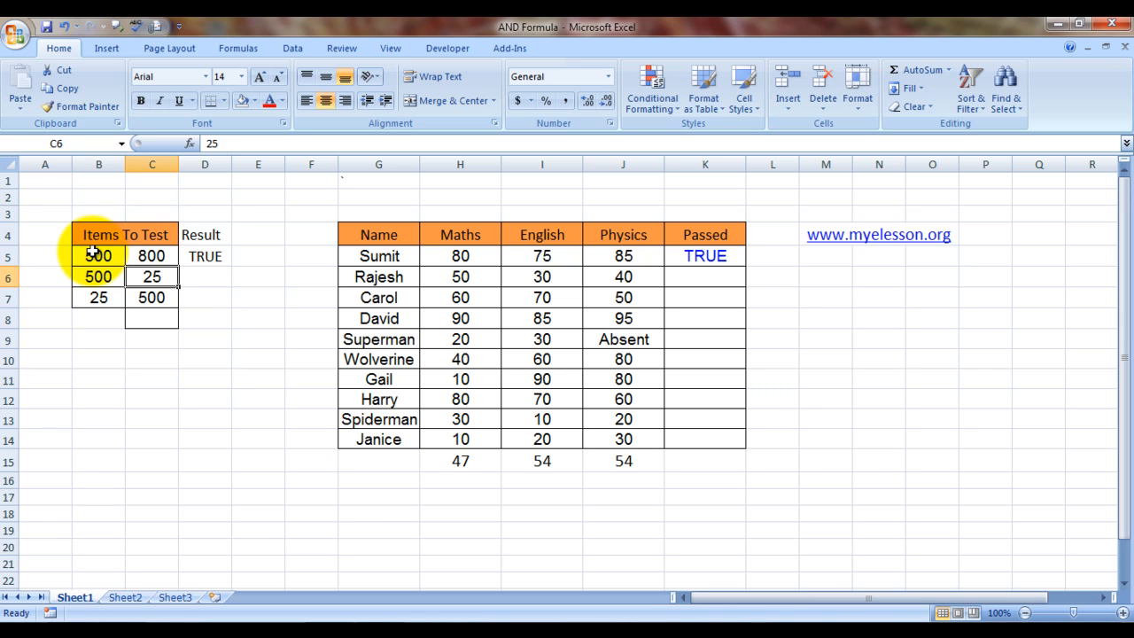
pyautogui.moveTo(238, 287)
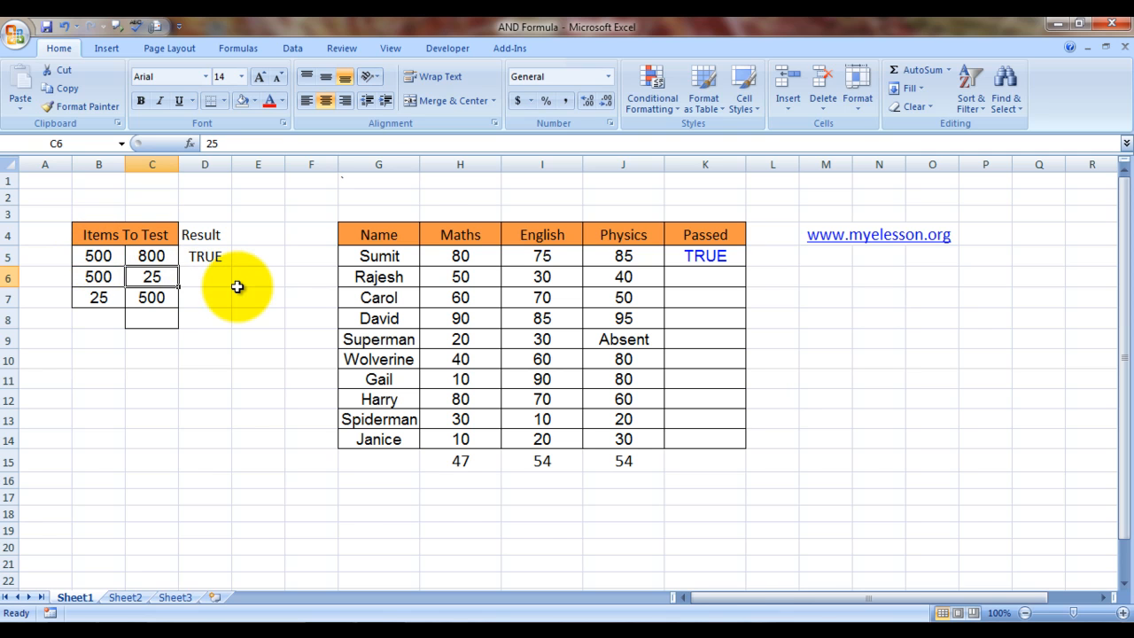
pyautogui.click(204, 276)
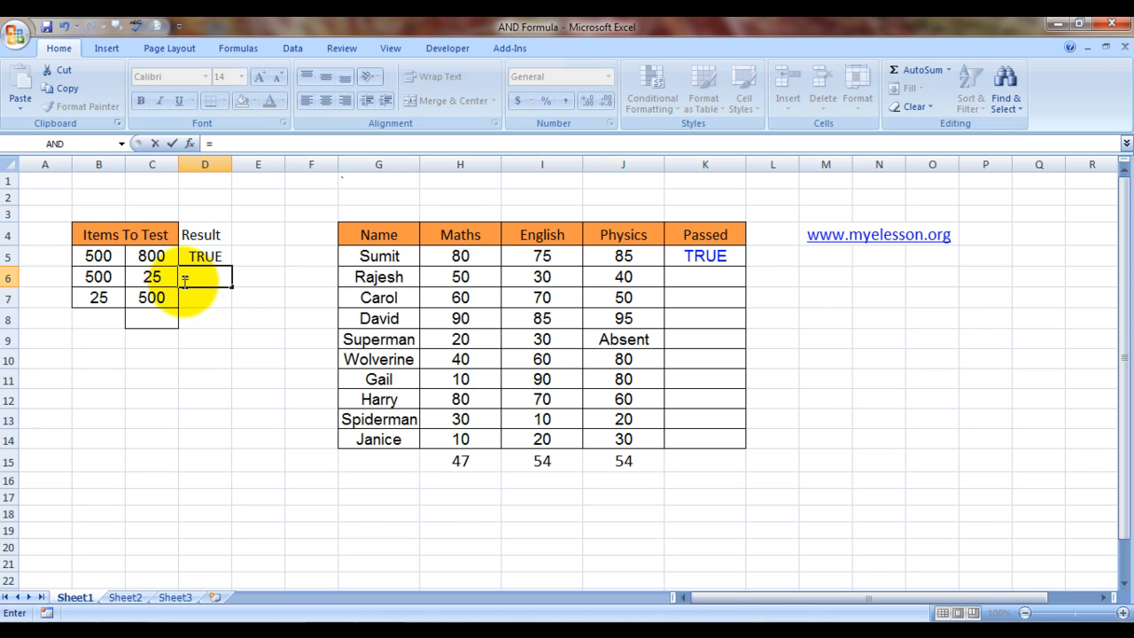
# Step: Enter =AND(B6>300,C6>100) in D6, testing 500 over 300 and 25 over 100
pyautogui.write('=and')
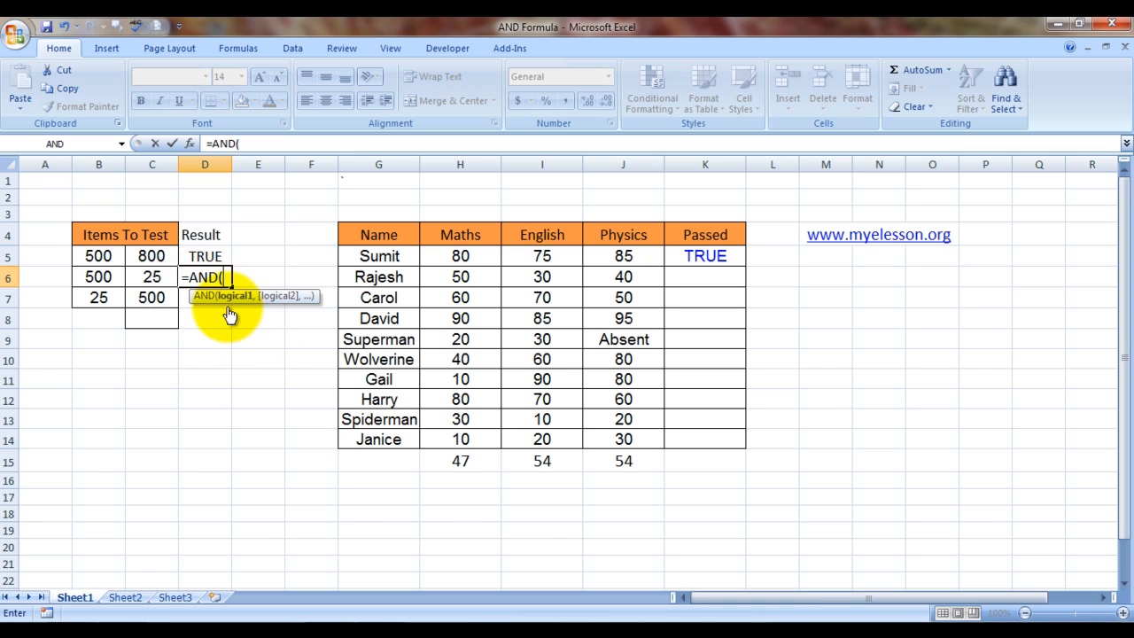
pyautogui.click(99, 277)
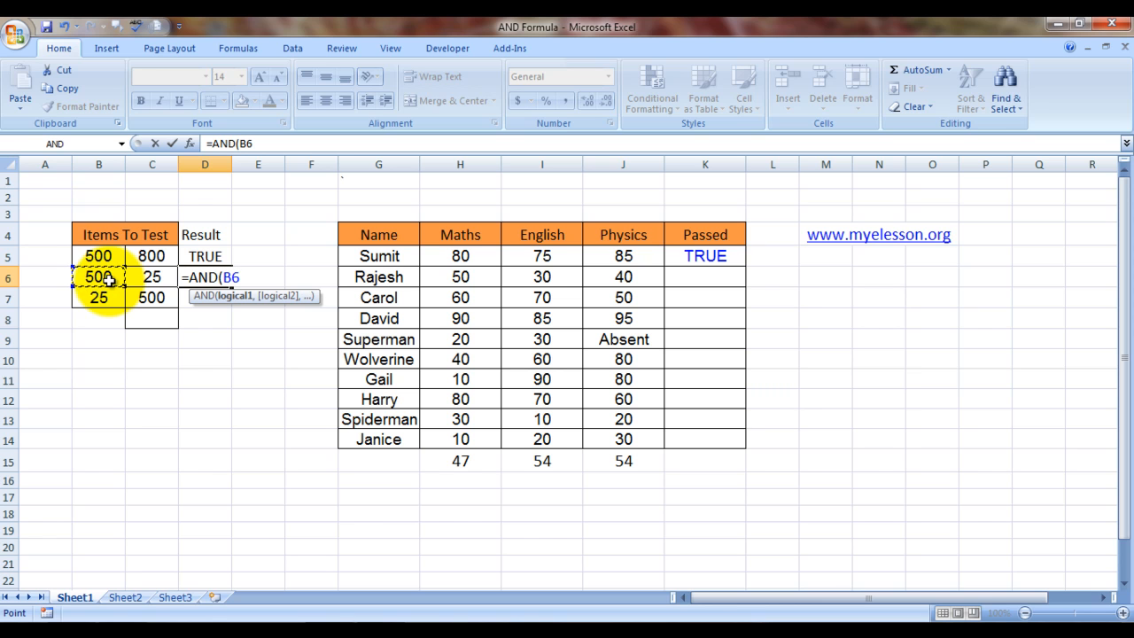
pyautogui.write('>')
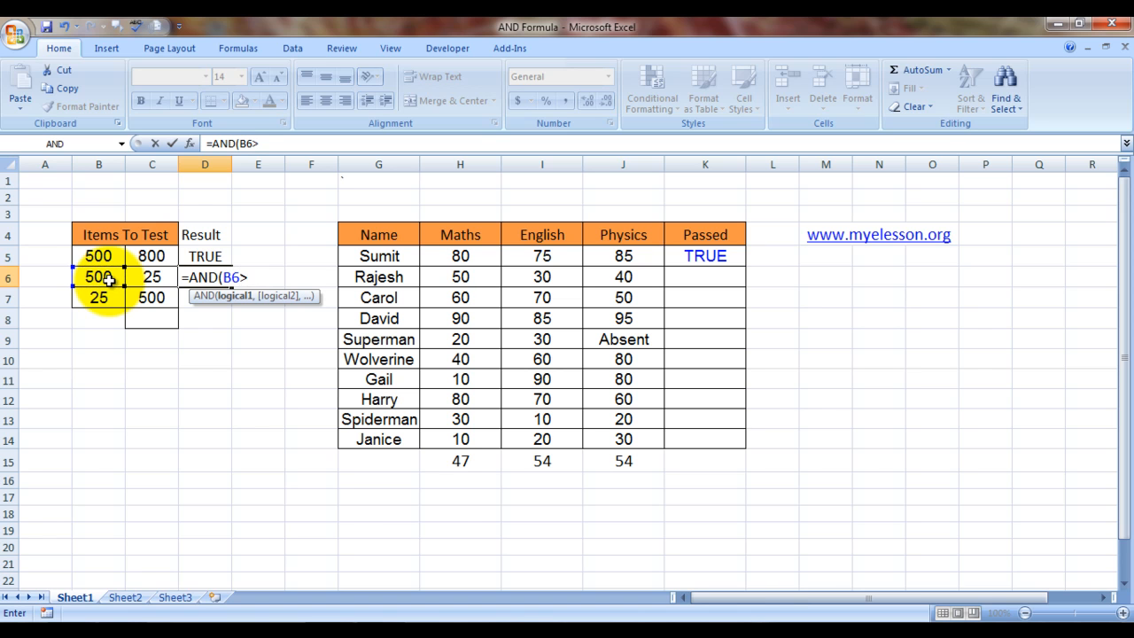
pyautogui.write('300')
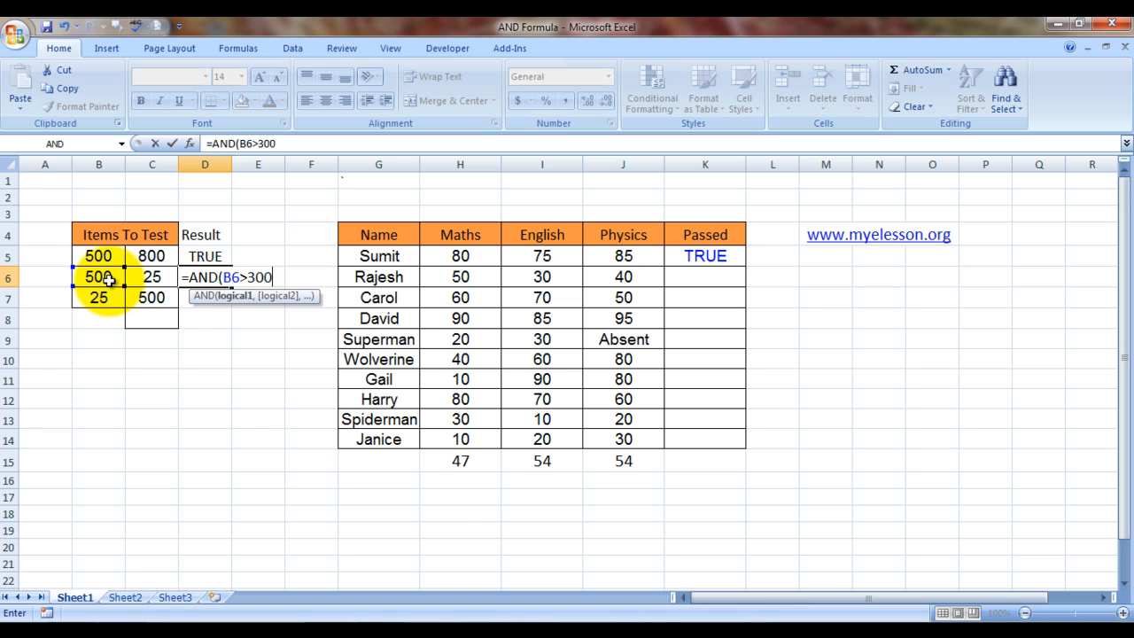
pyautogui.write(',C6')
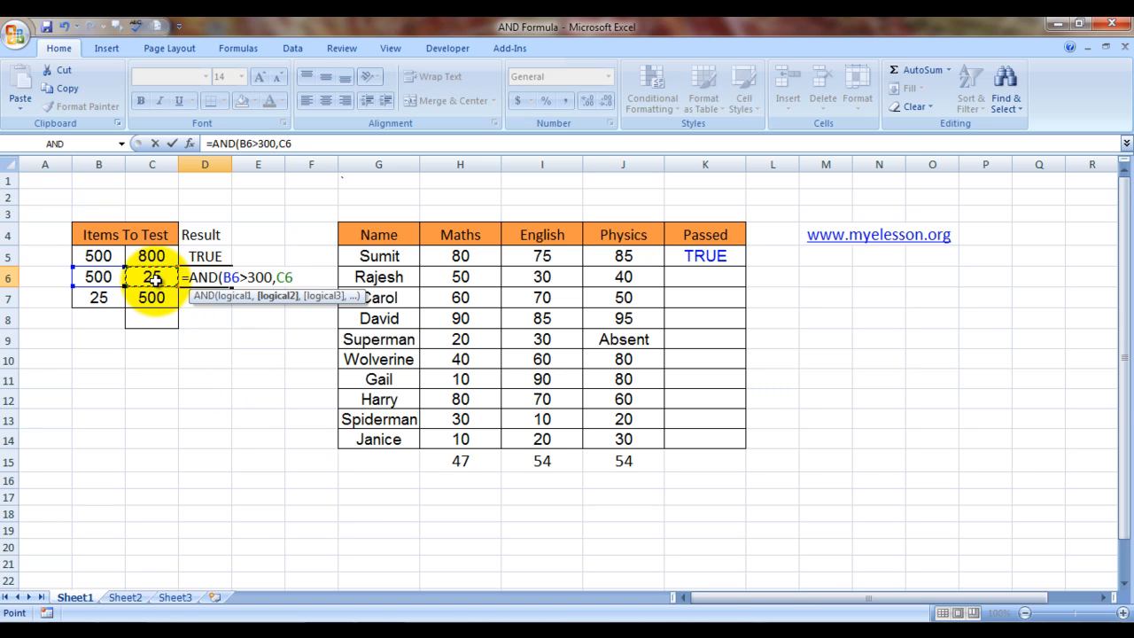
pyautogui.write('>')
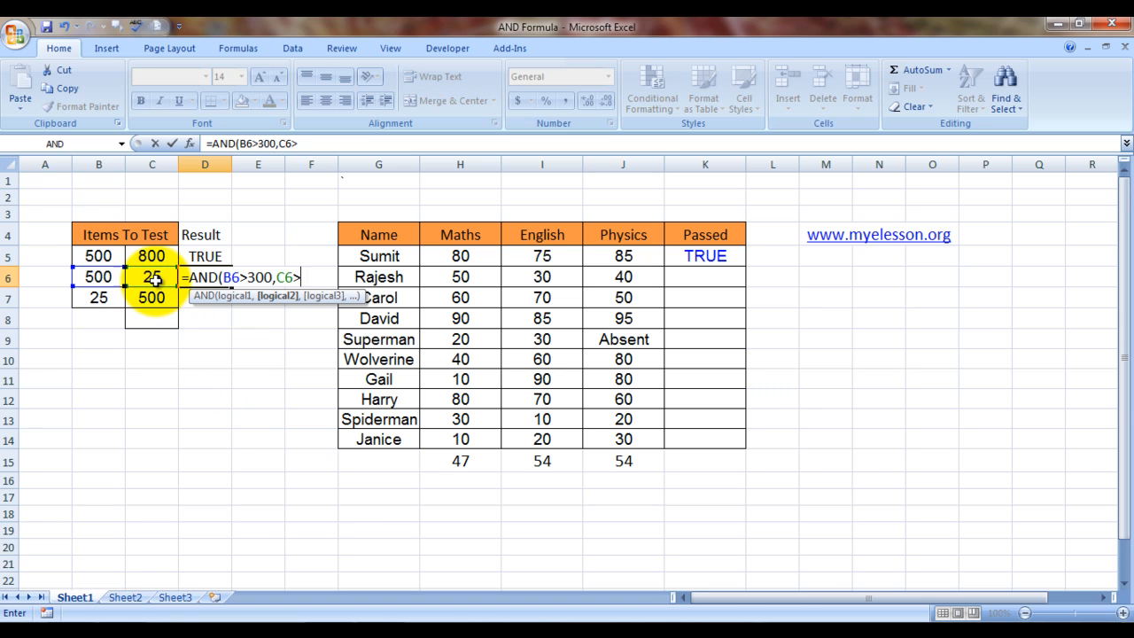
pyautogui.write('1')
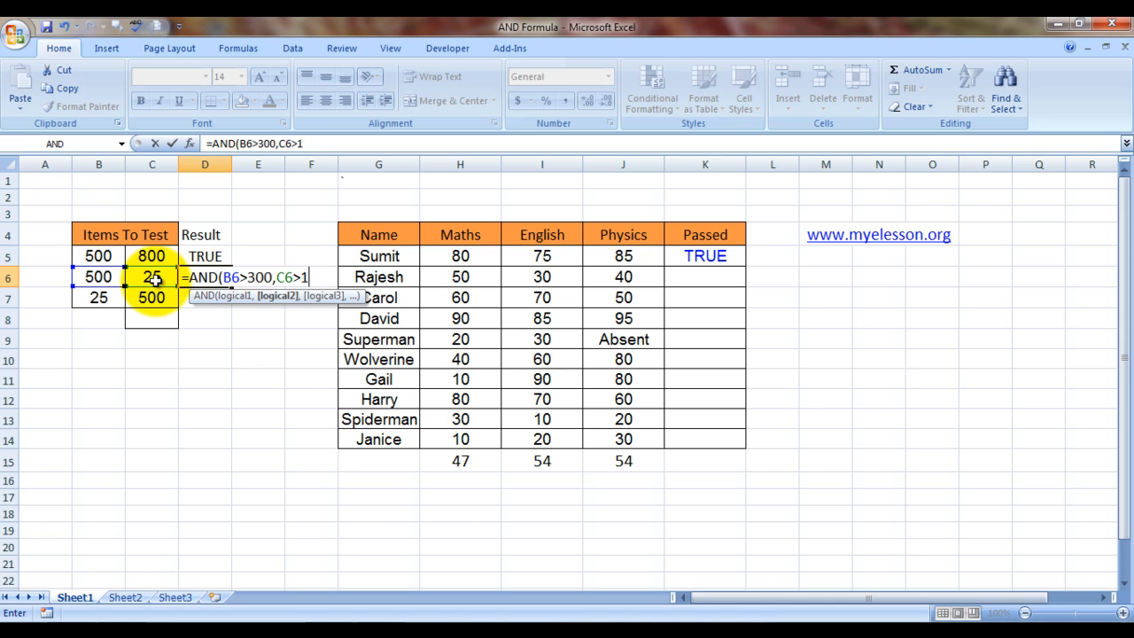
pyautogui.write('00)')
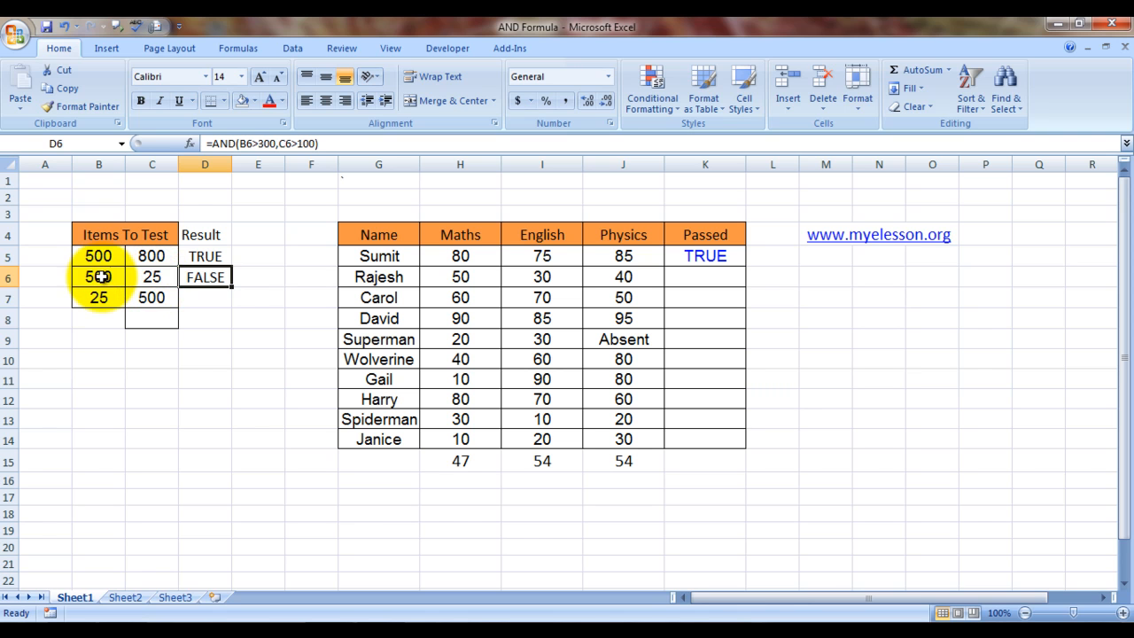
# Step: Enter =AND(B7>10,C7>300) in D7, testing 25 above 10 and 500 above 300
pyautogui.click(151, 277)
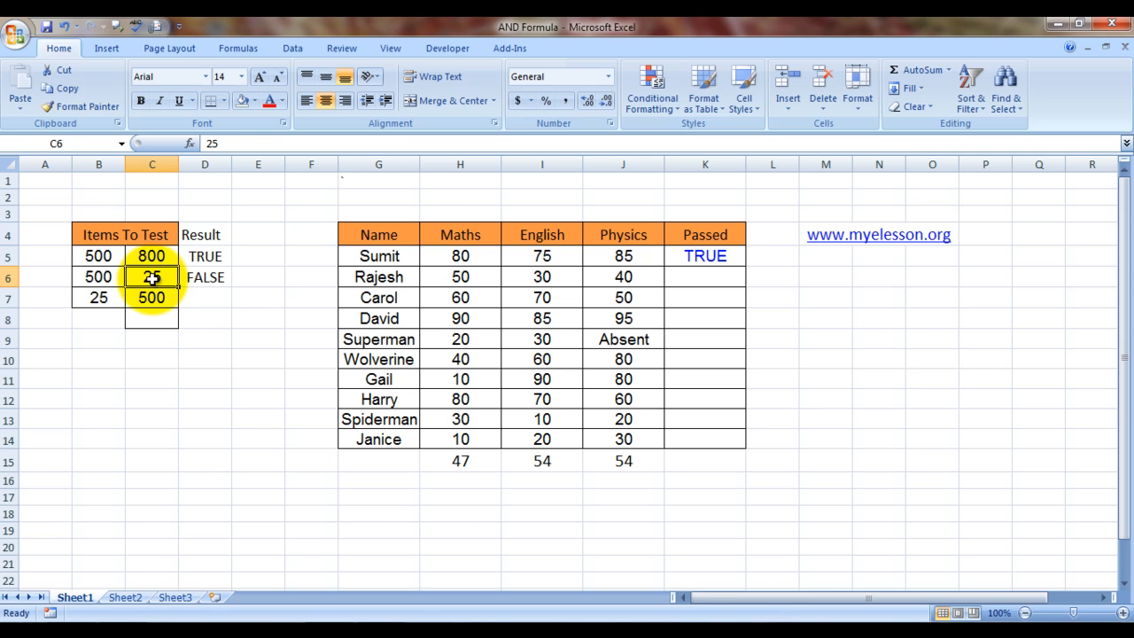
pyautogui.click(205, 297)
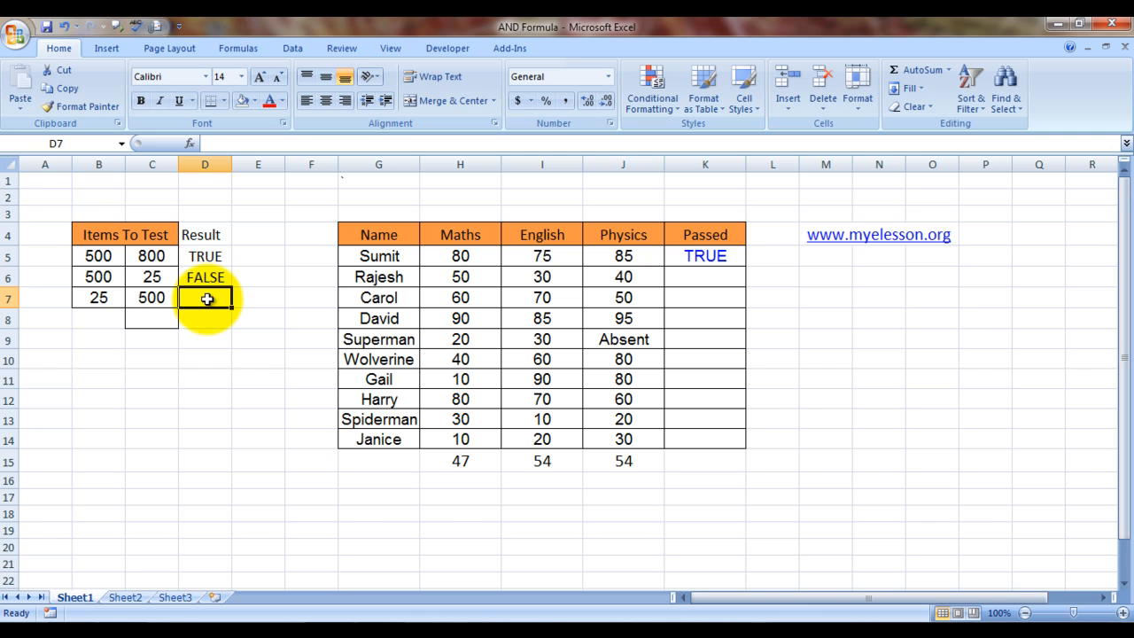
pyautogui.write('=a')
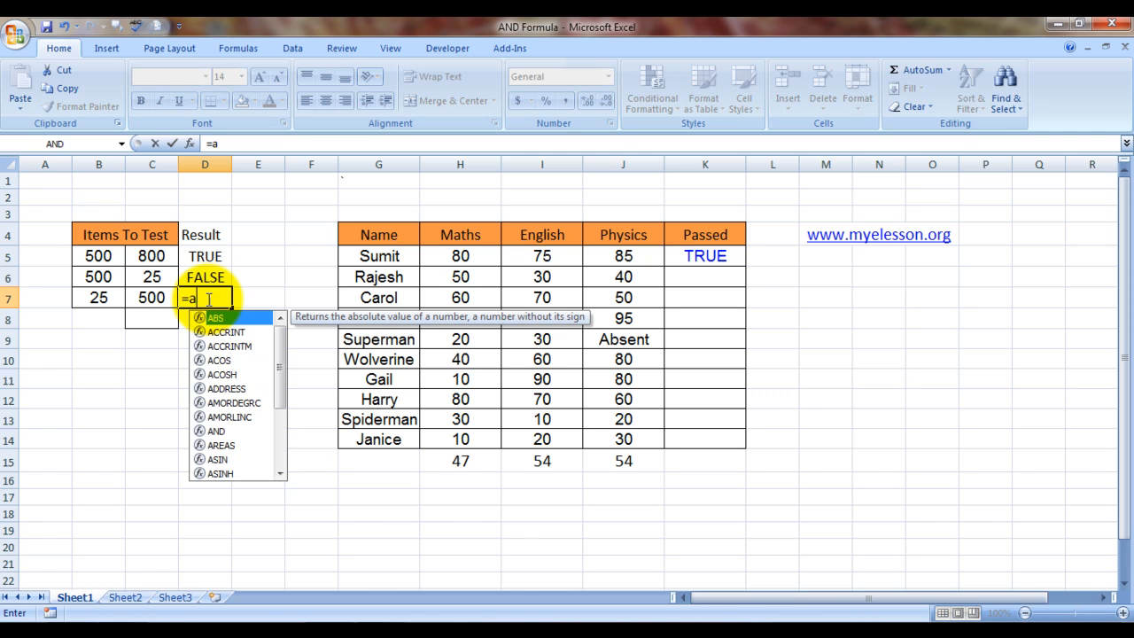
pyautogui.write('n')
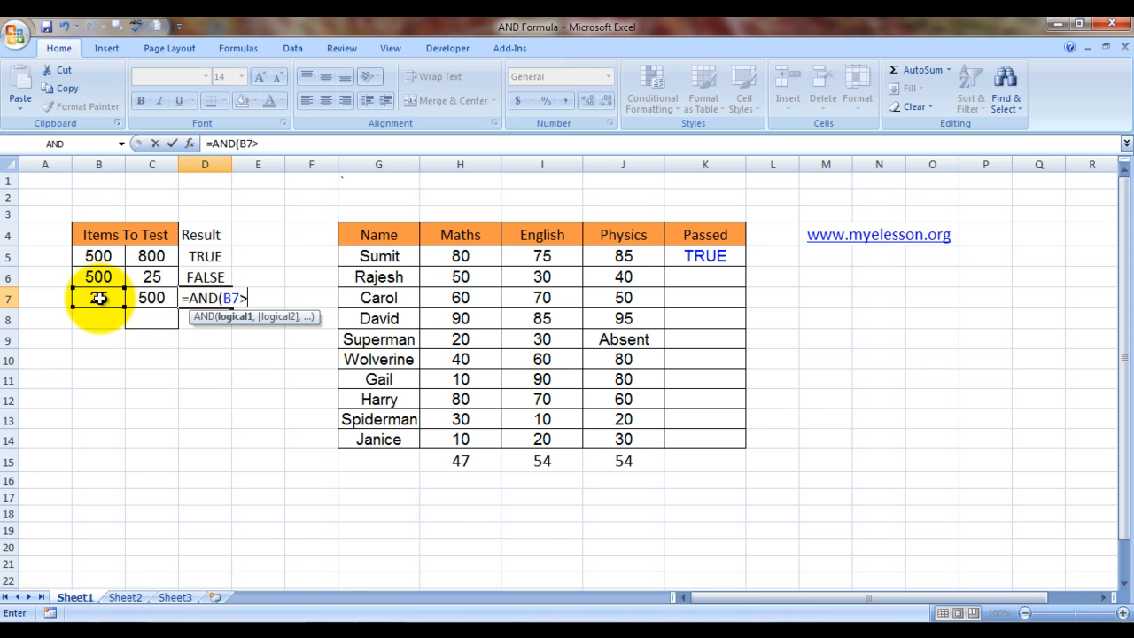
pyautogui.write('10')
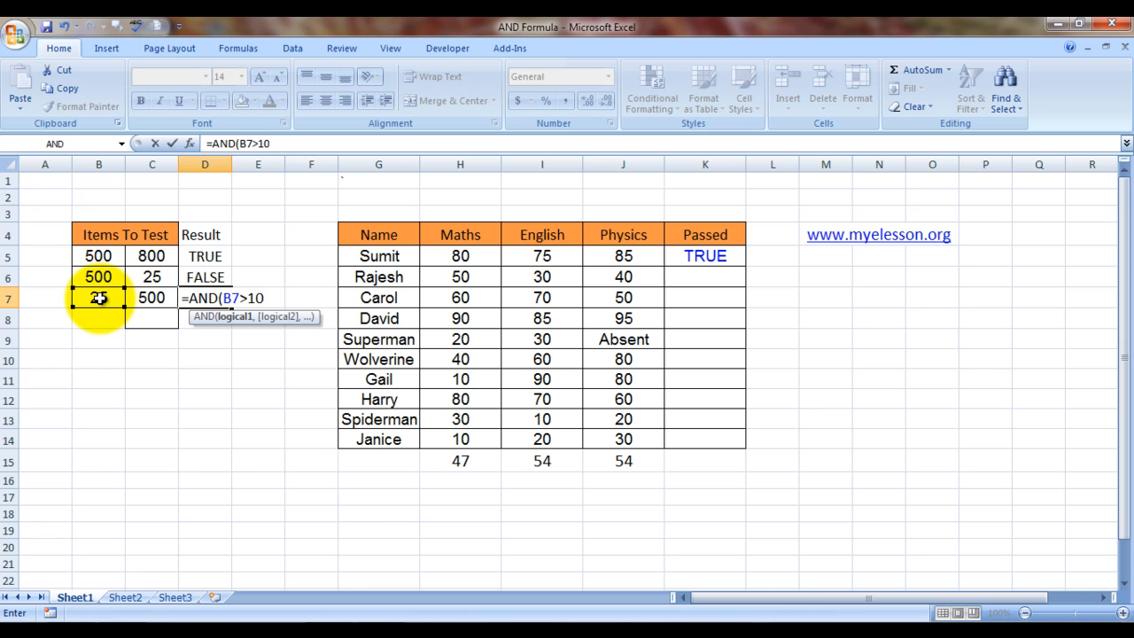
pyautogui.write(',')
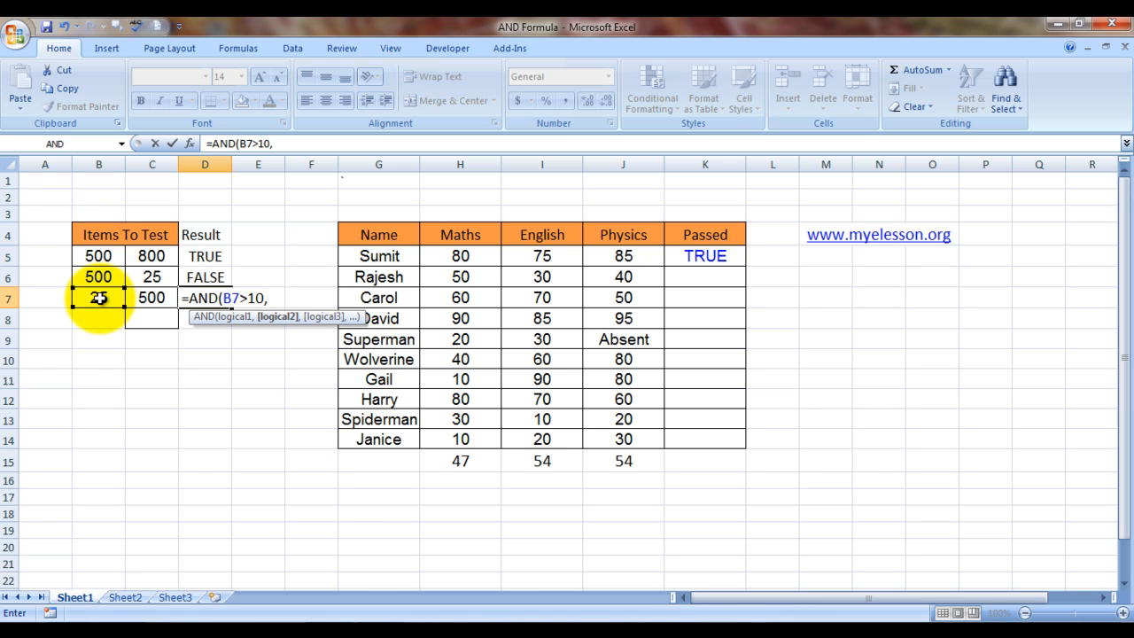
pyautogui.click(152, 298)
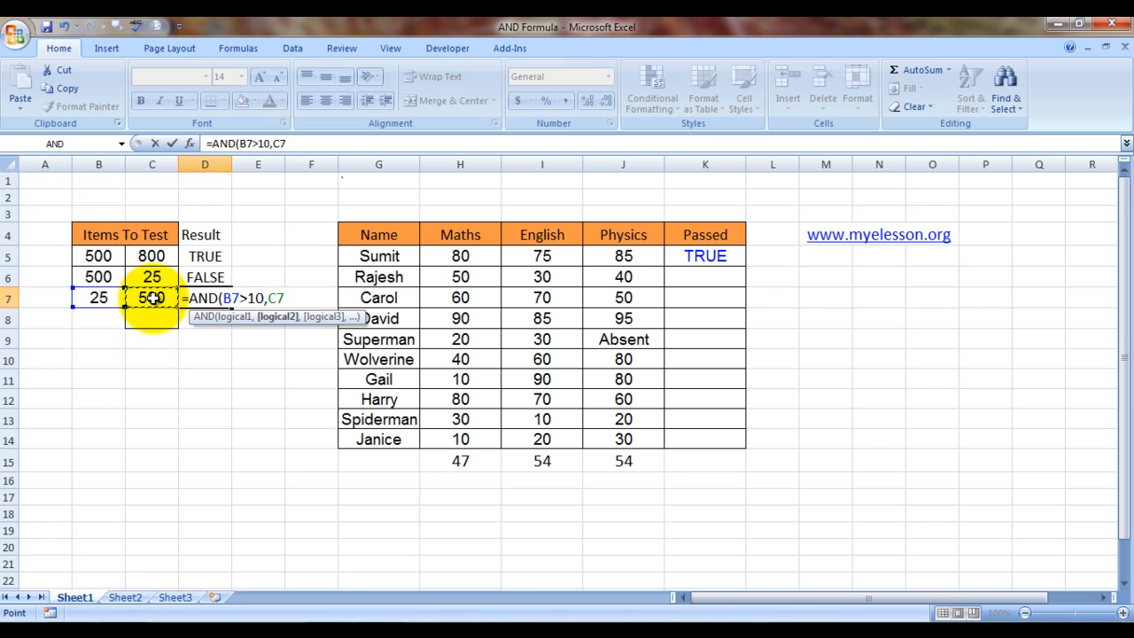
pyautogui.write('>')
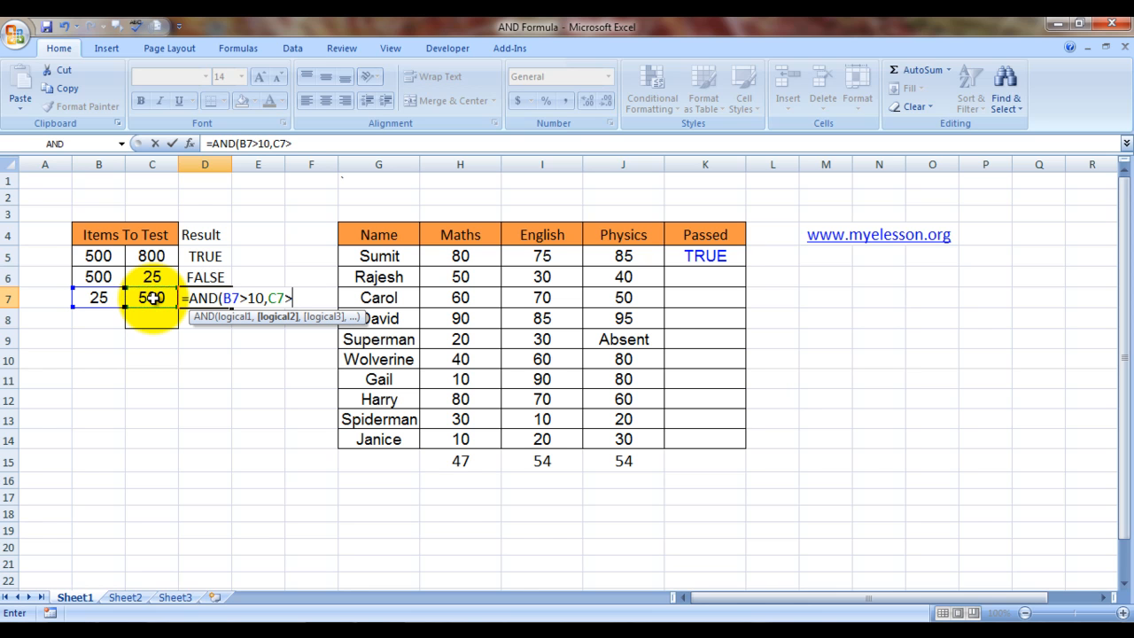
pyautogui.write('300')
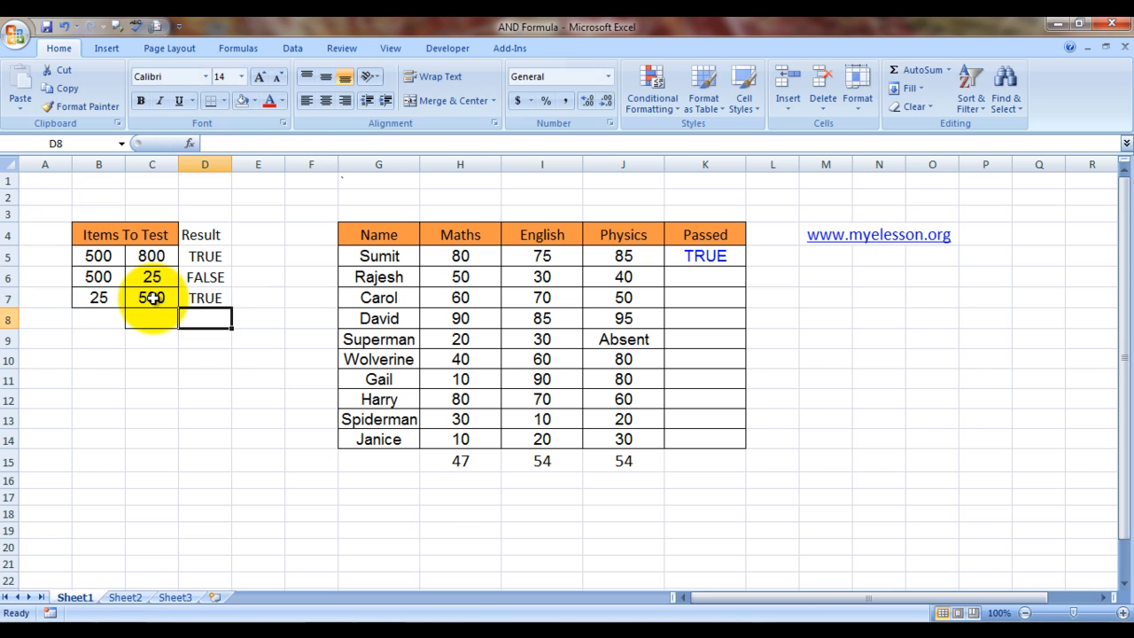
pyautogui.click(204, 298)
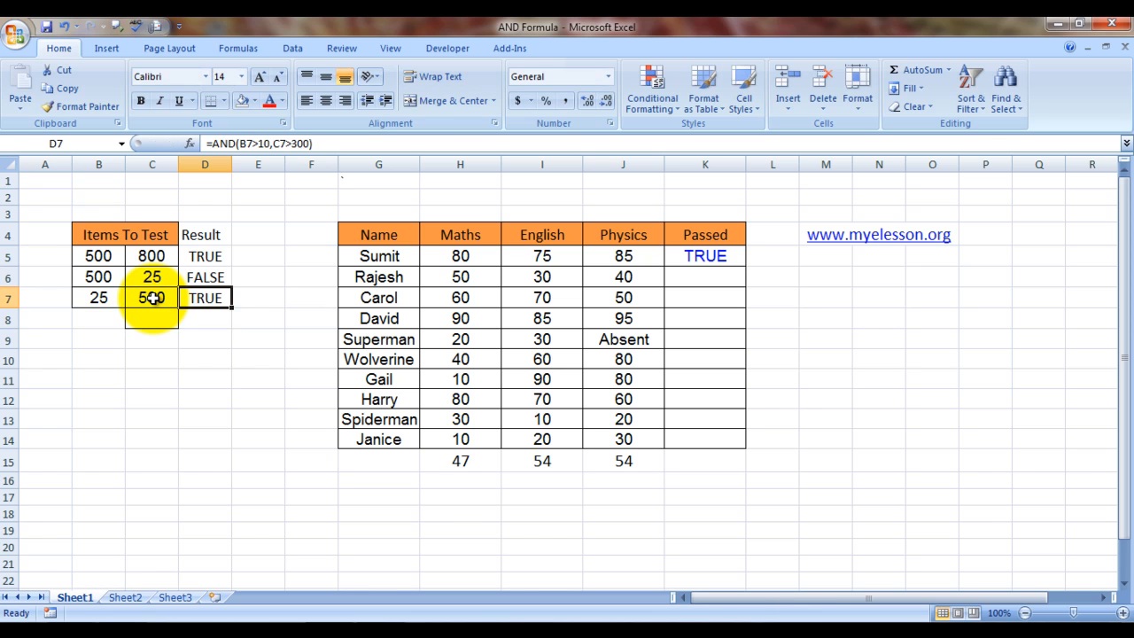
pyautogui.click(258, 297)
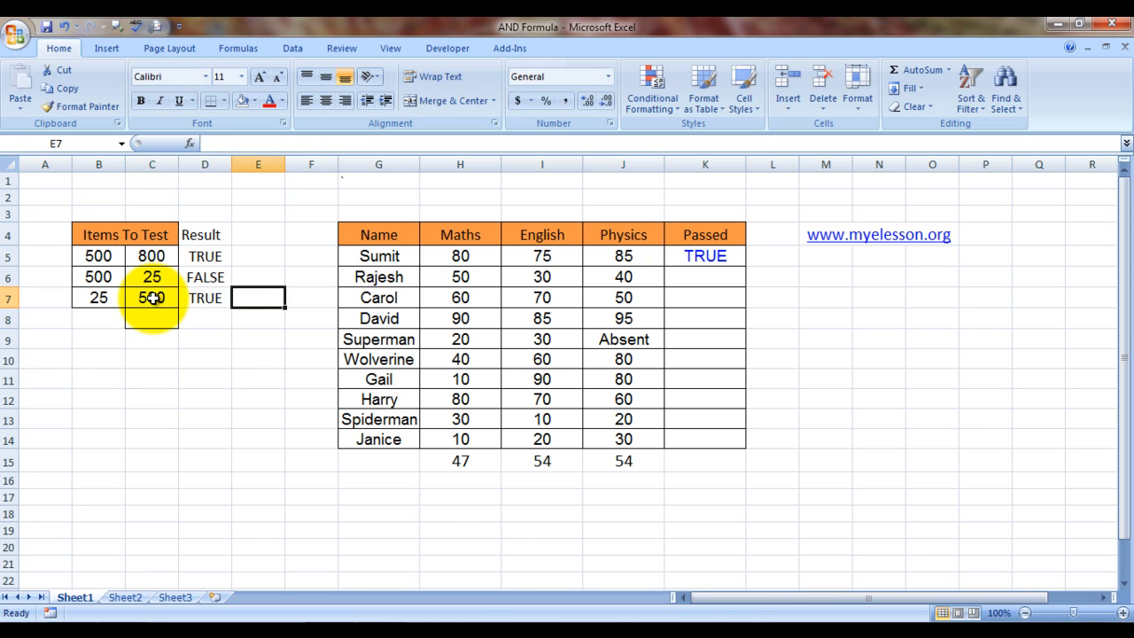
pyautogui.click(310, 338)
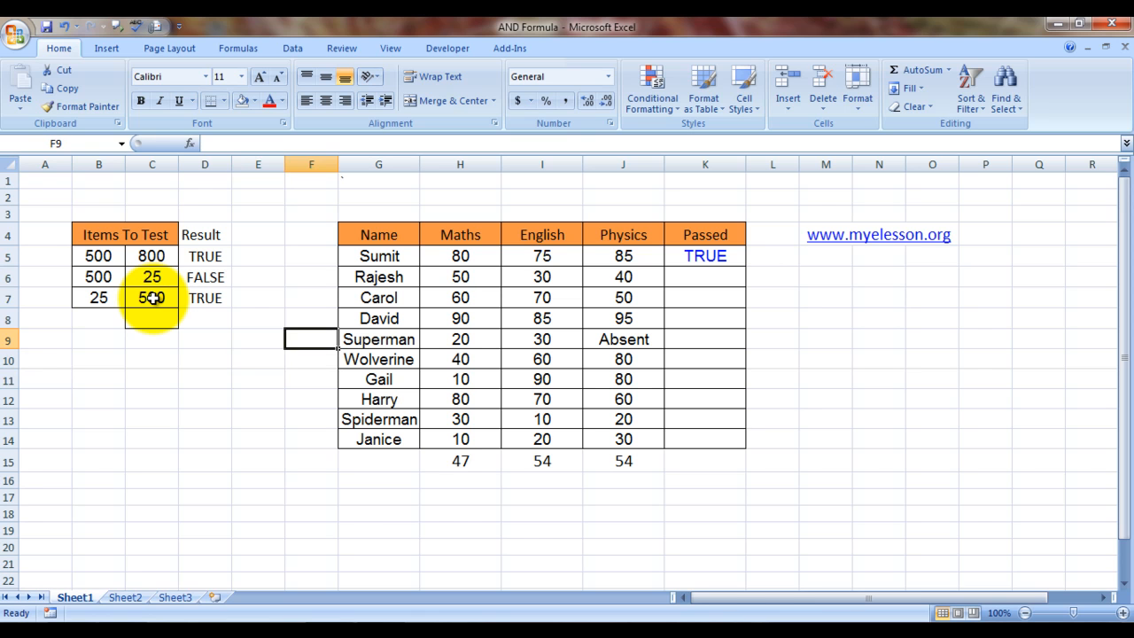
pyautogui.click(704, 234)
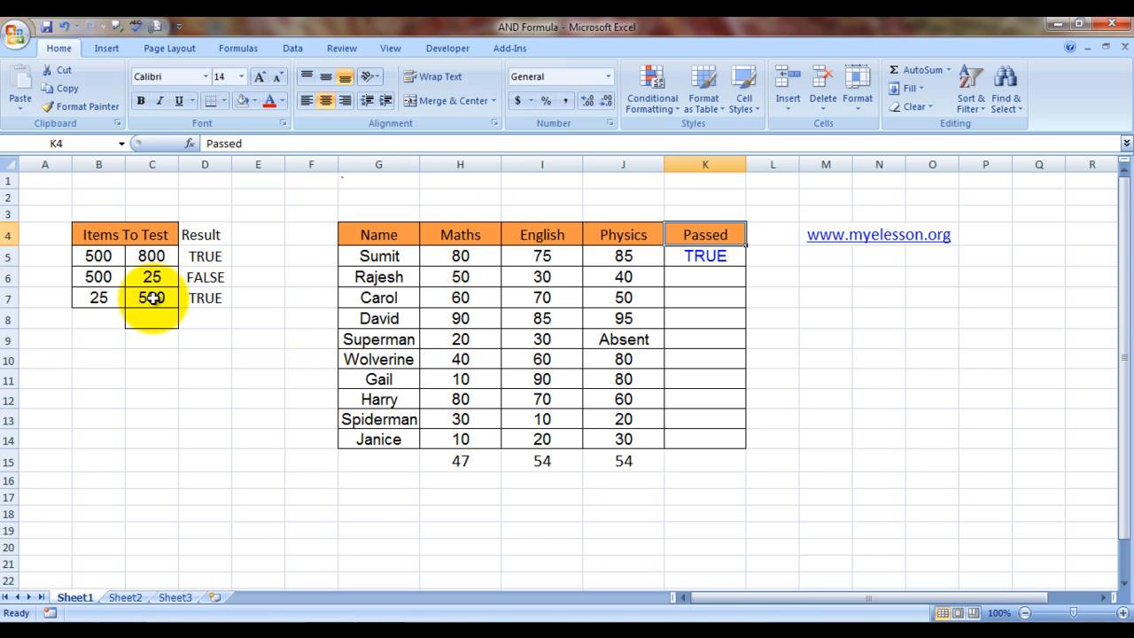
pyautogui.click(704, 255)
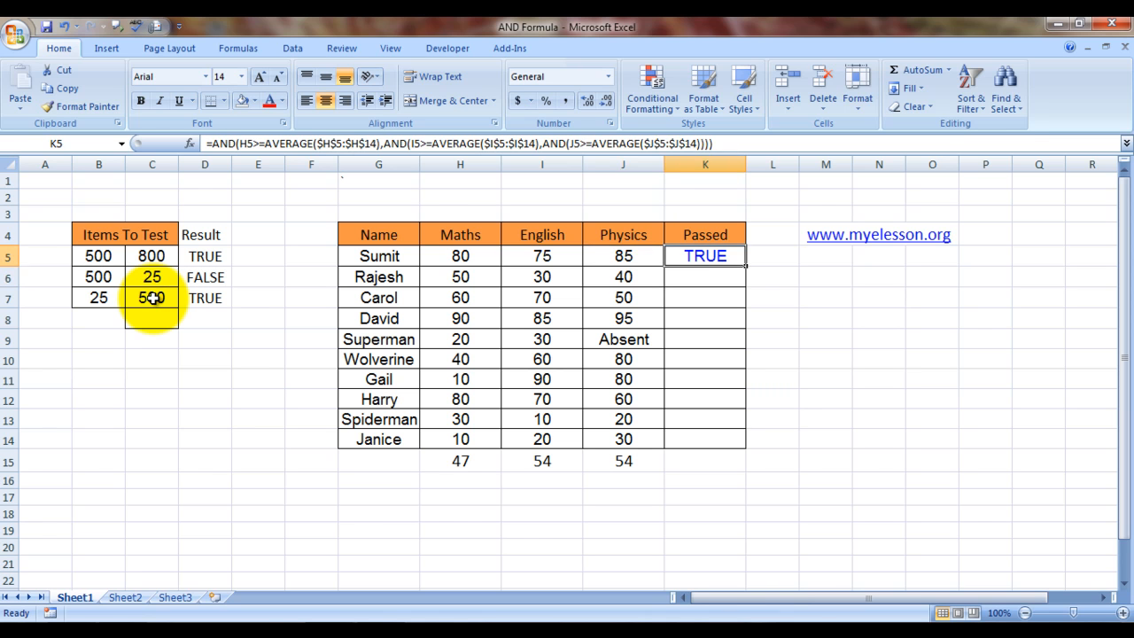
pyautogui.doubleClick(704, 256)
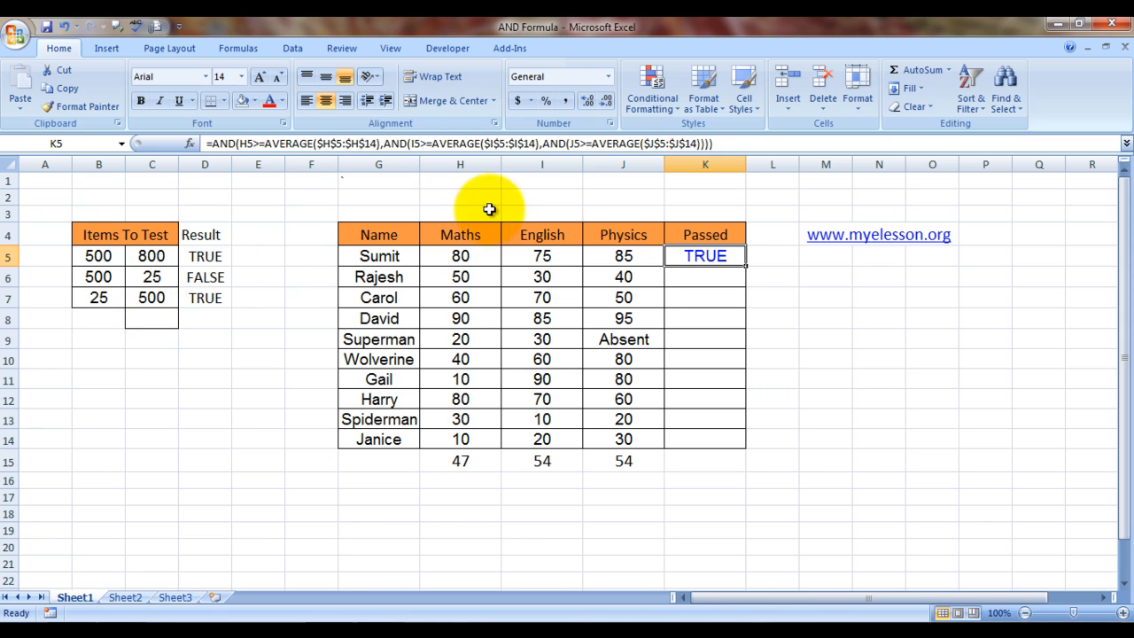
pyautogui.moveTo(478, 440)
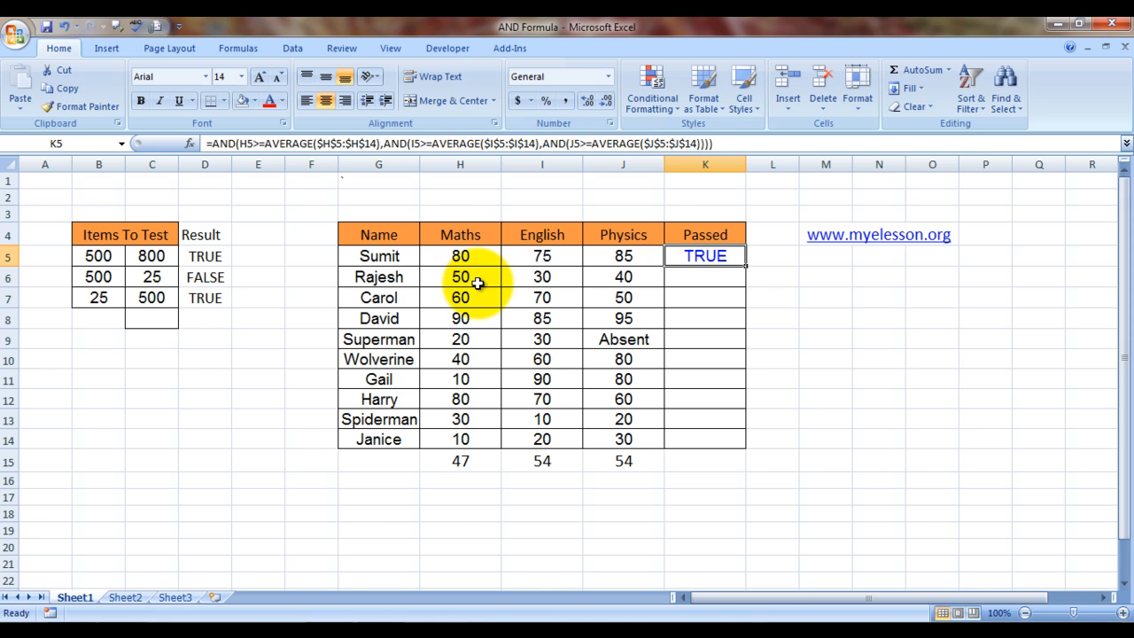
pyautogui.moveTo(542, 276)
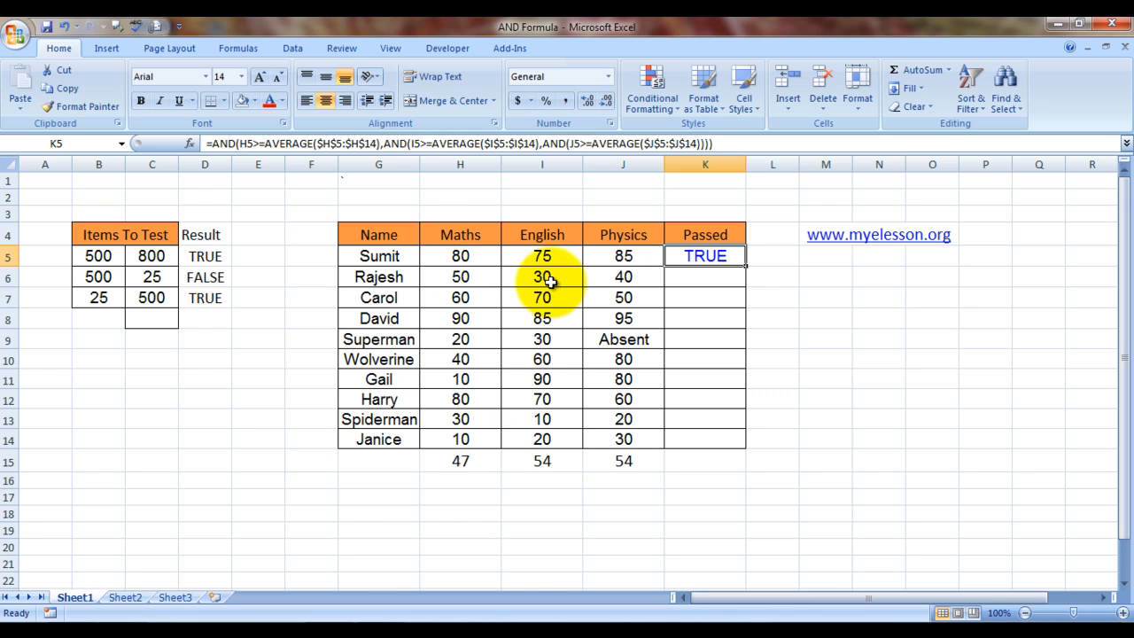
pyautogui.moveTo(541, 439)
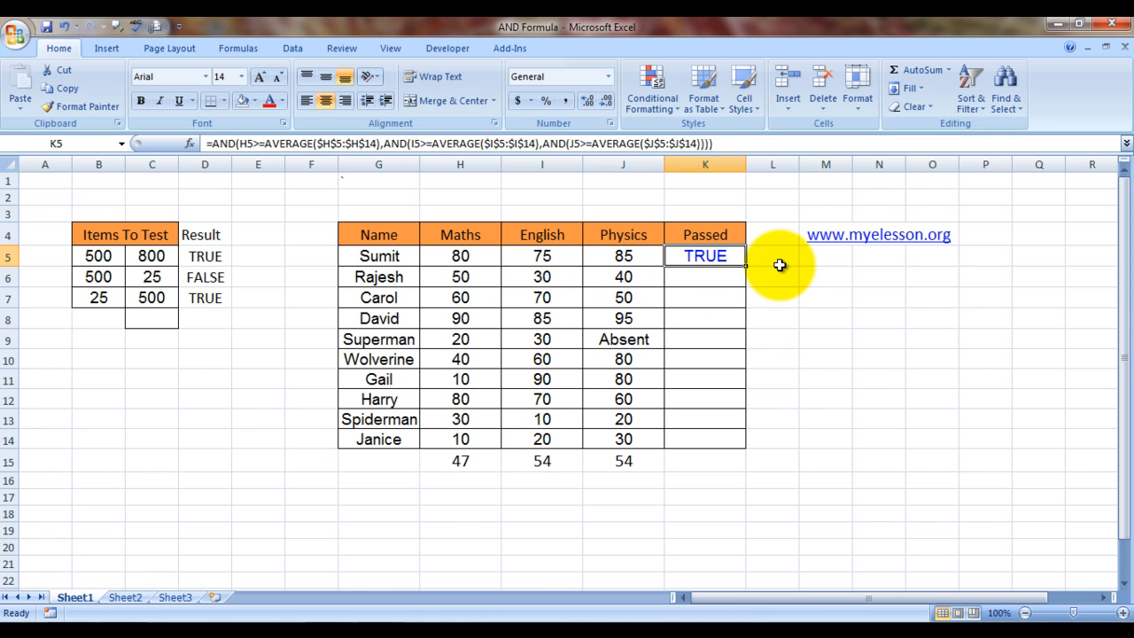
pyautogui.moveTo(743, 269)
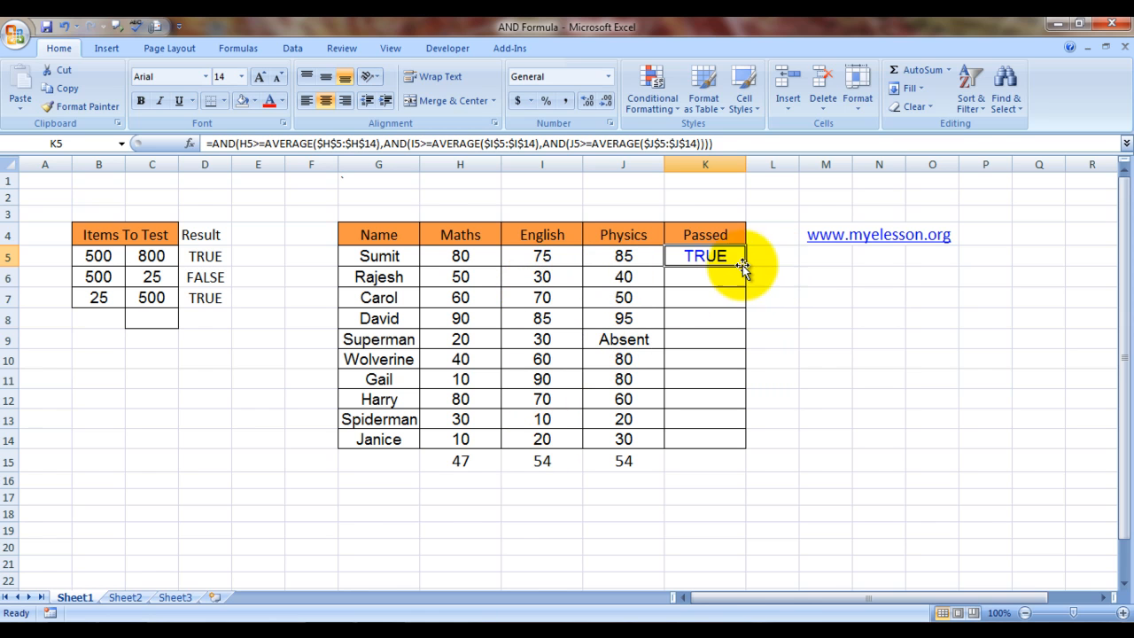
pyautogui.moveTo(744, 270)
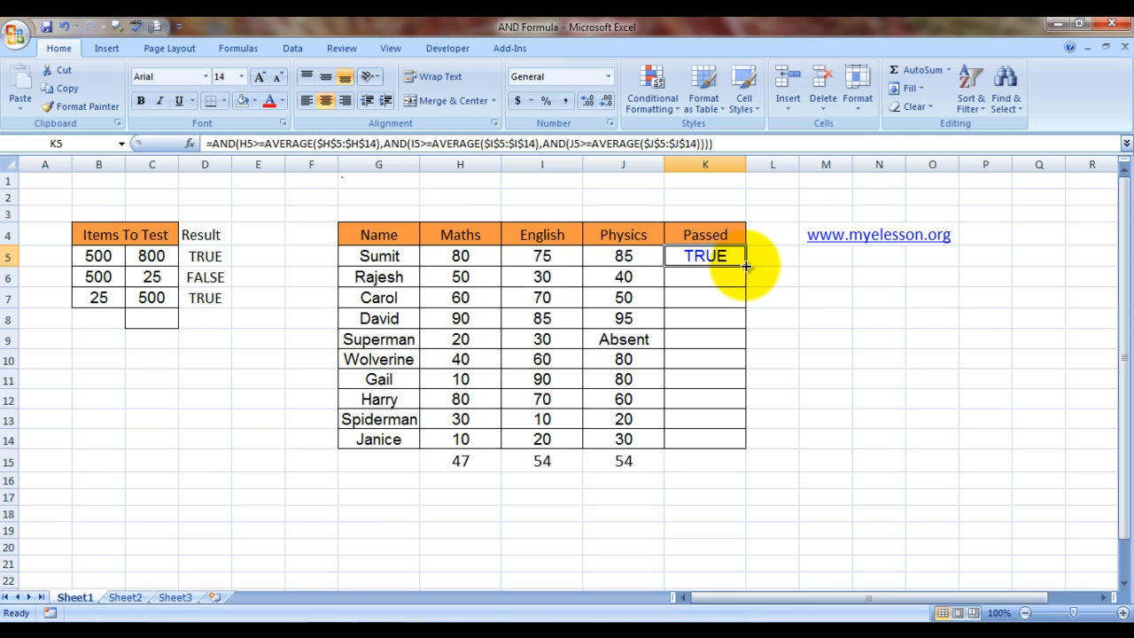
pyautogui.click(704, 277)
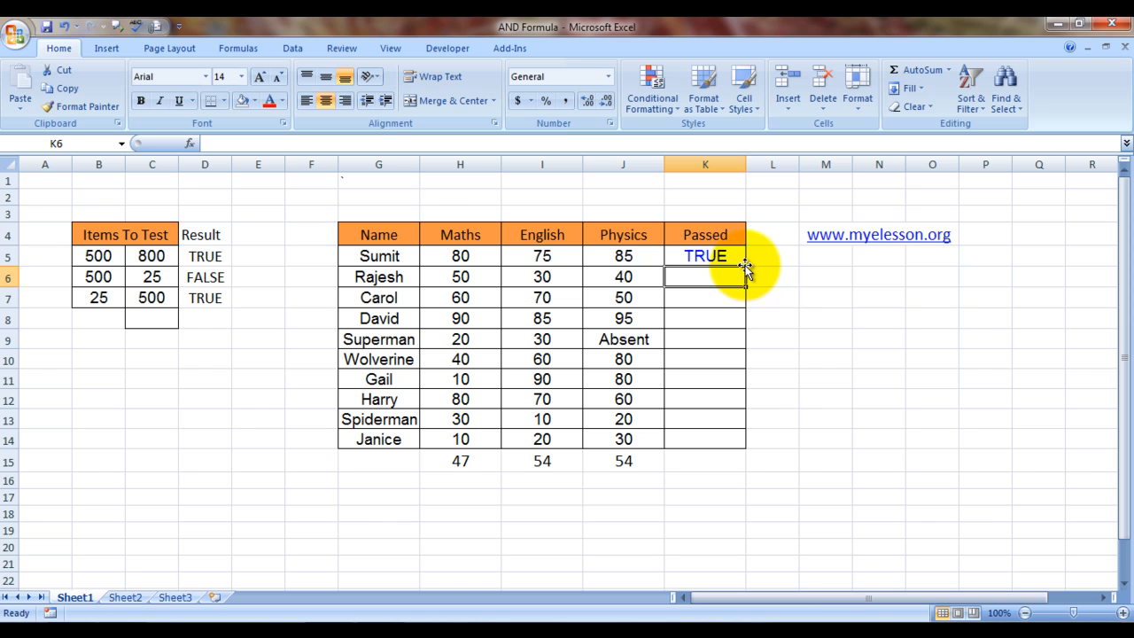
pyautogui.click(378, 479)
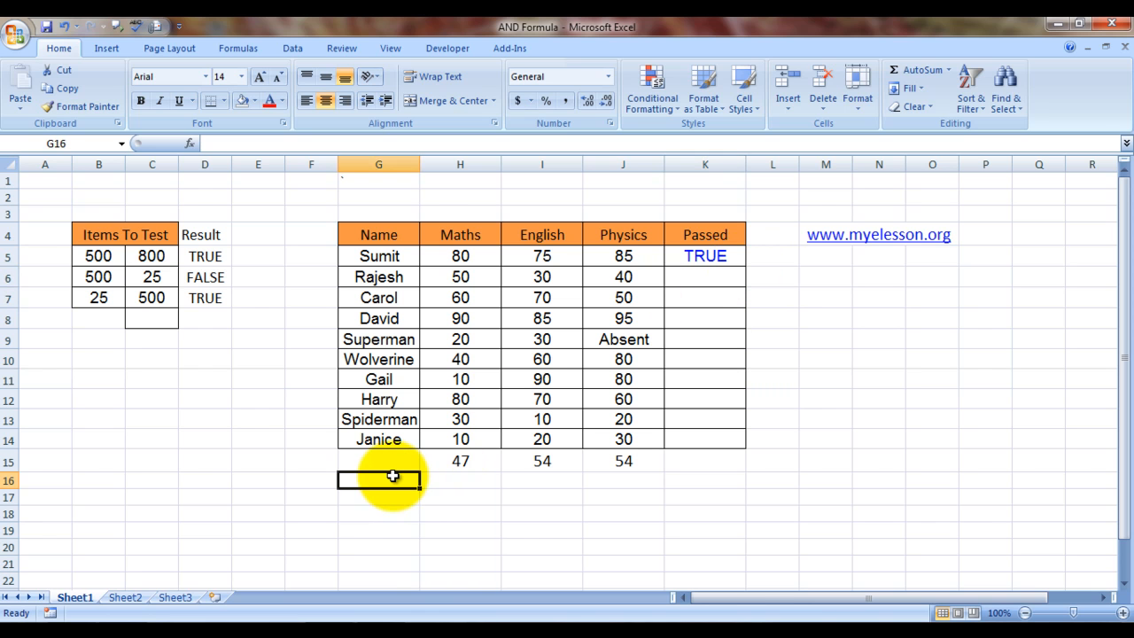
pyautogui.click(541, 459)
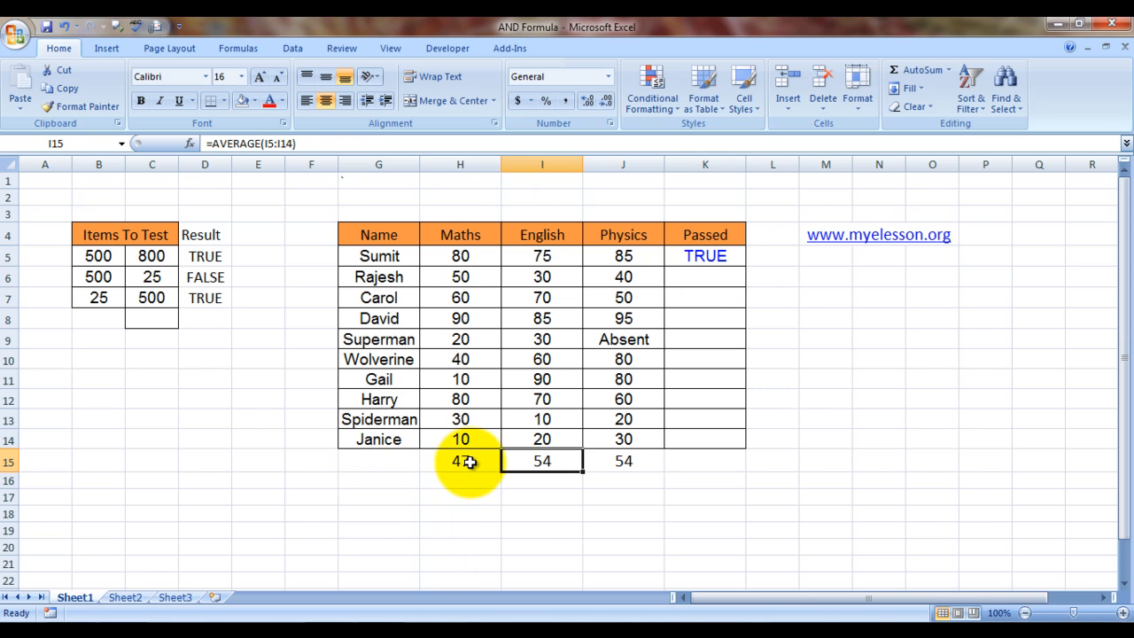
pyautogui.click(460, 460)
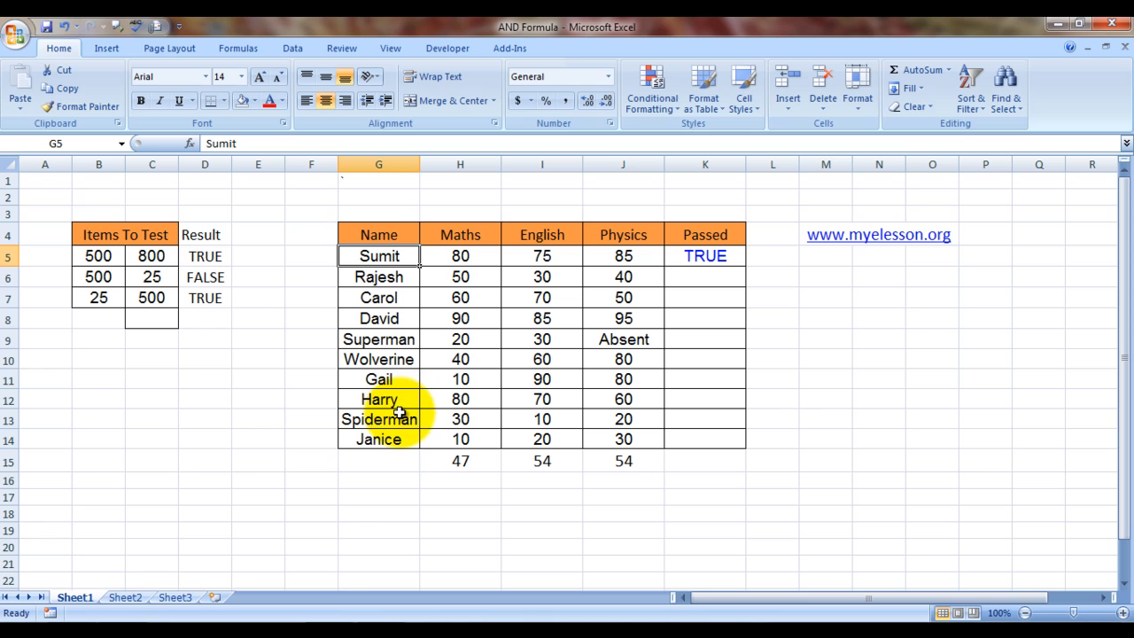
pyautogui.moveTo(397, 438)
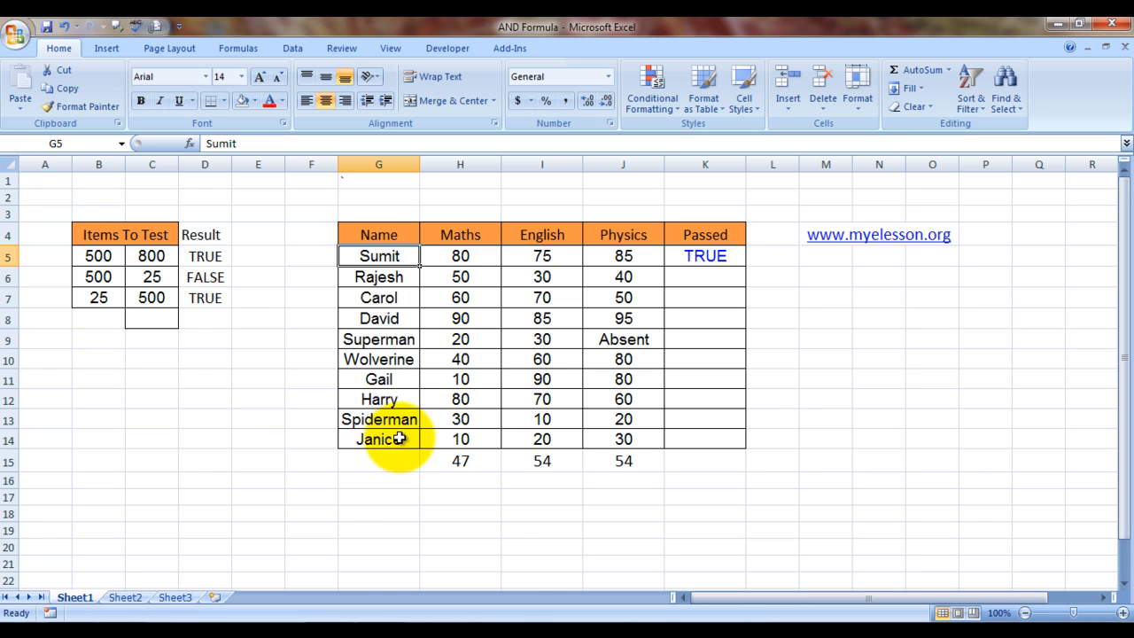
pyautogui.click(623, 339)
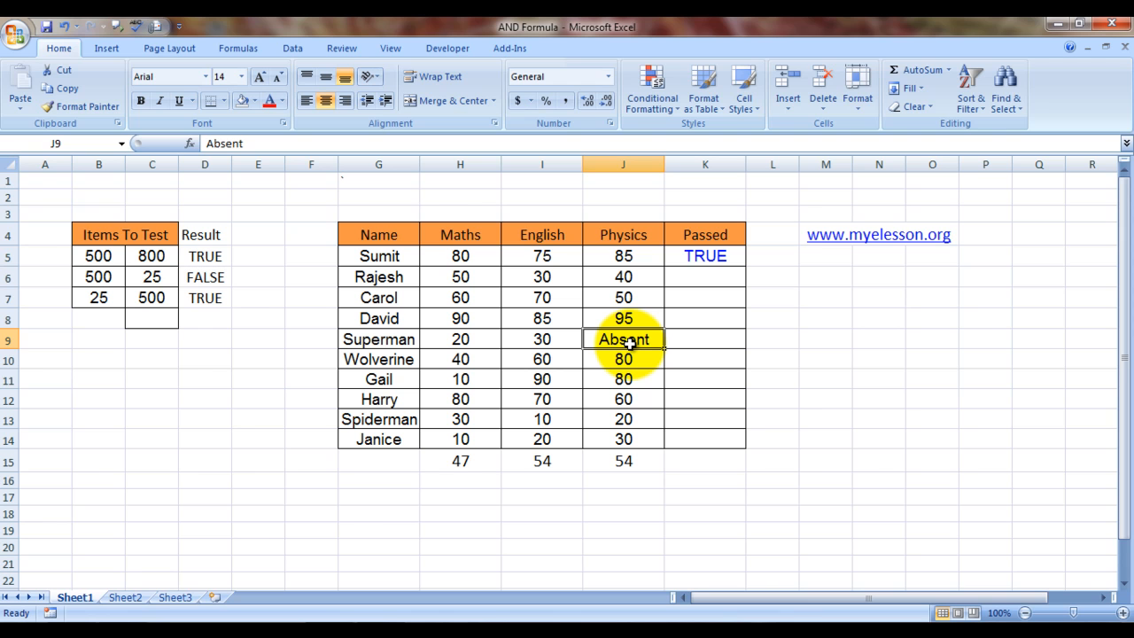
pyautogui.click(772, 339)
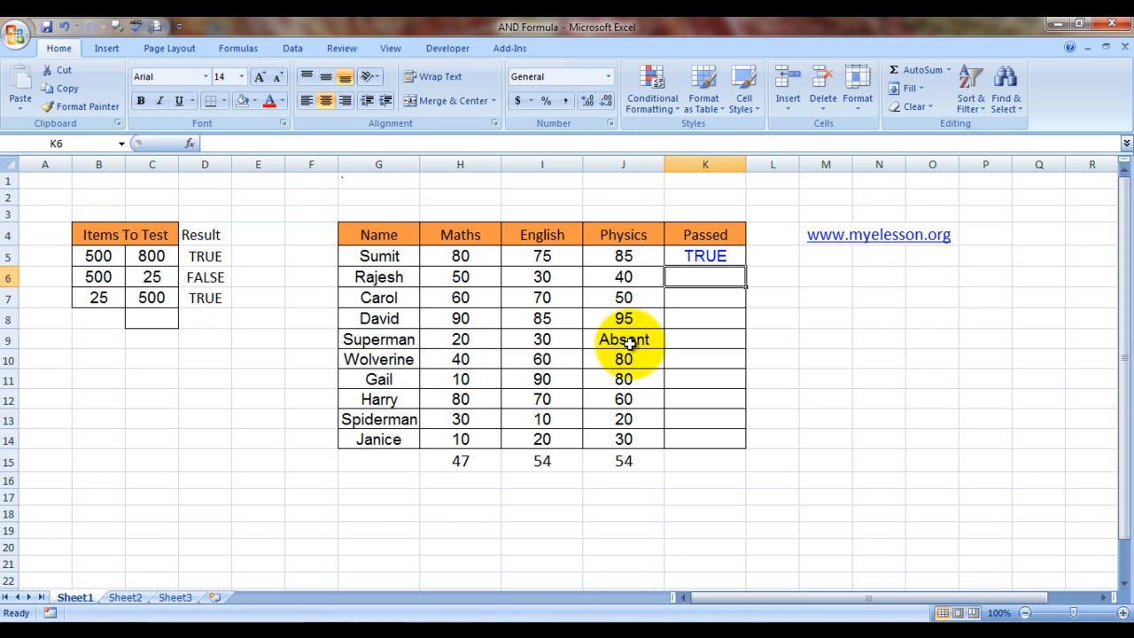
# Step: Start K6 with =AND(H6>=AVERAGE($H$5:$H$14), checking Rajesh's Maths mark against its average
pyautogui.write('=a')
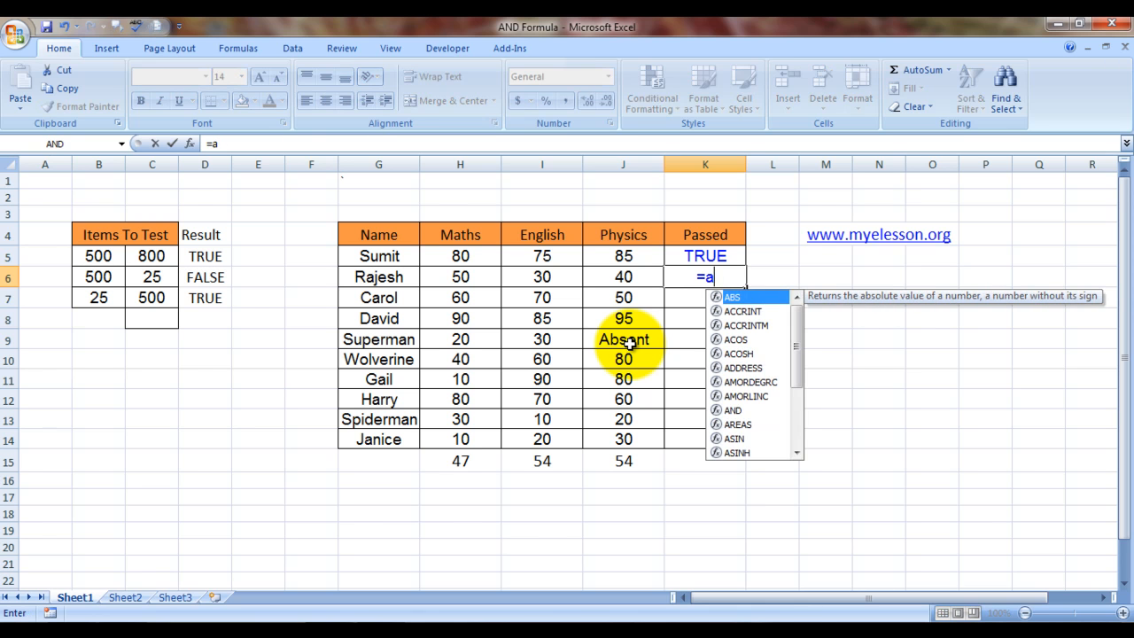
pyautogui.write('ND(')
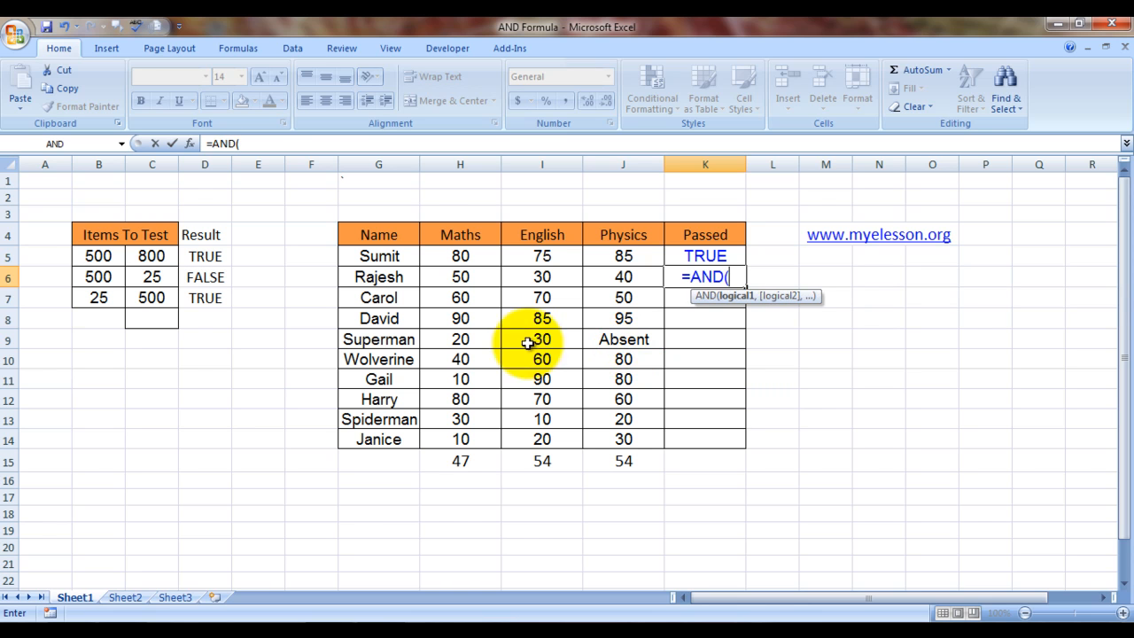
pyautogui.click(460, 276)
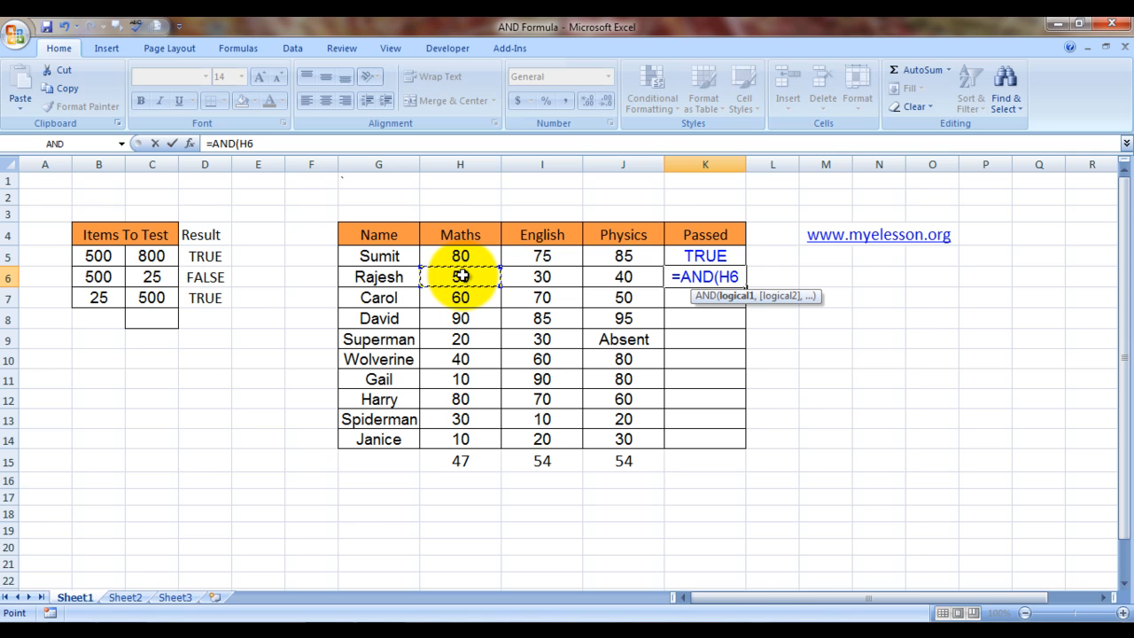
pyautogui.write('>')
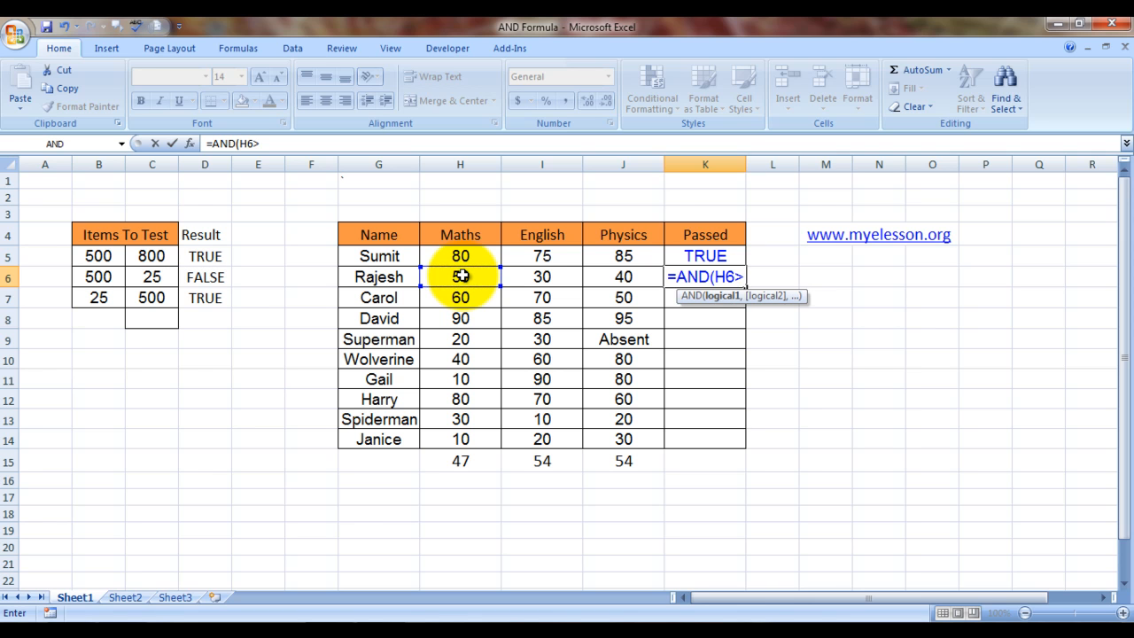
pyautogui.write('=av')
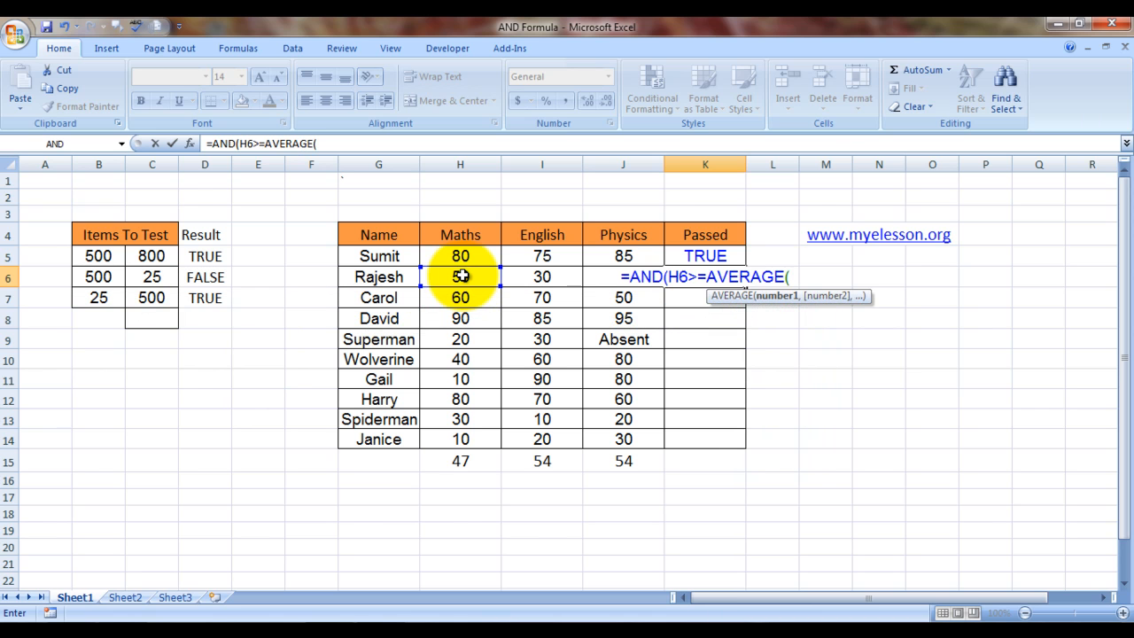
pyautogui.moveTo(460, 256); pyautogui.dragTo(460, 339)
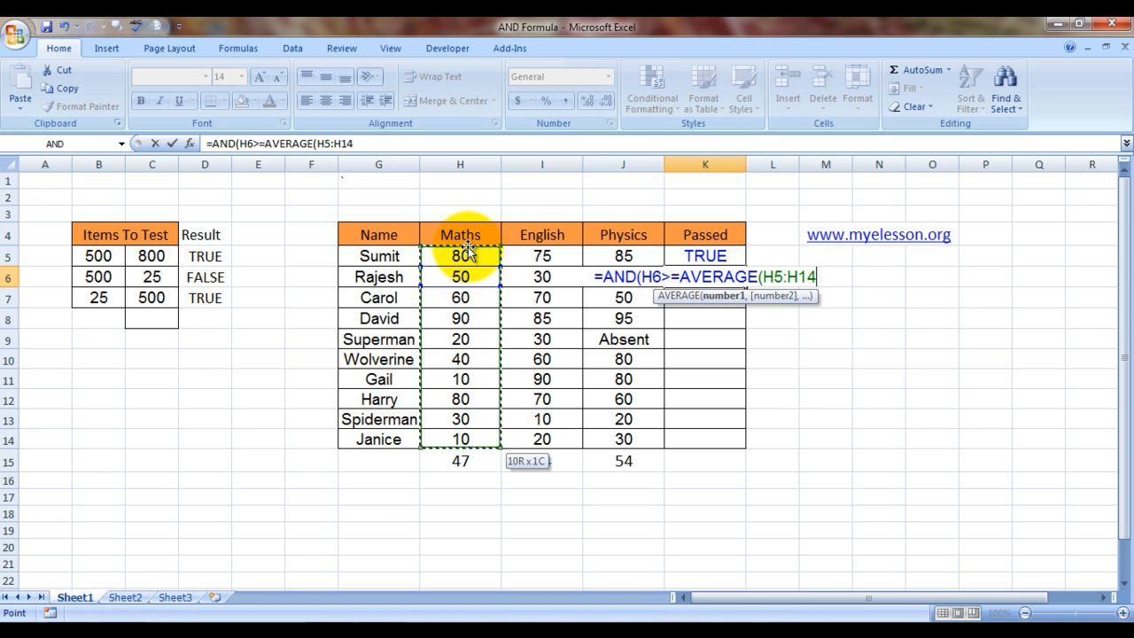
pyautogui.press('f4')
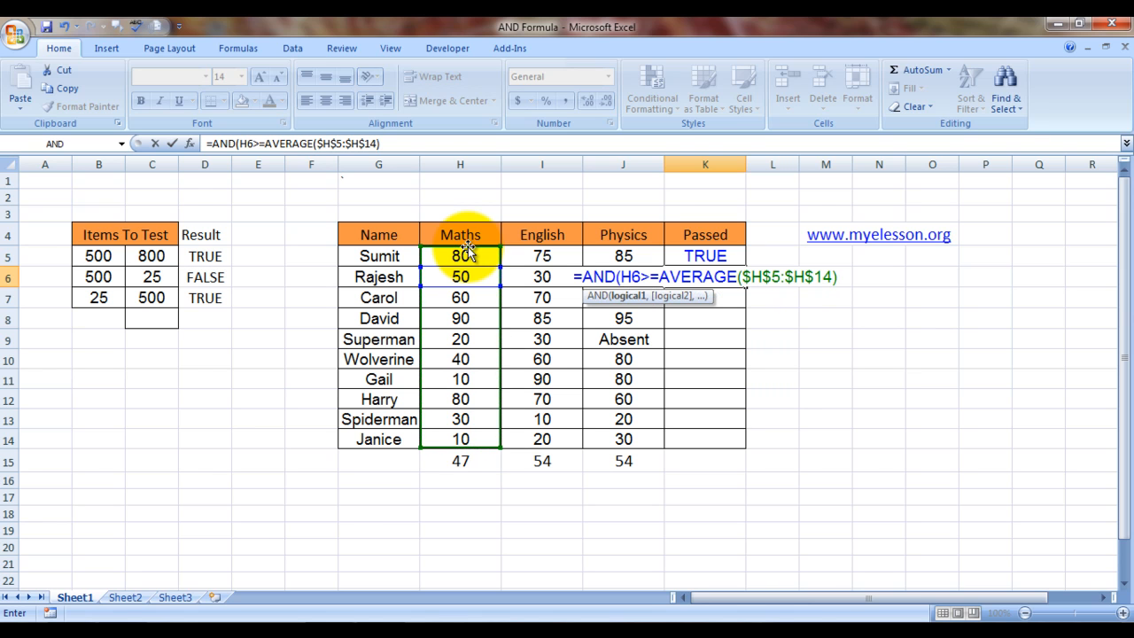
pyautogui.write(',')
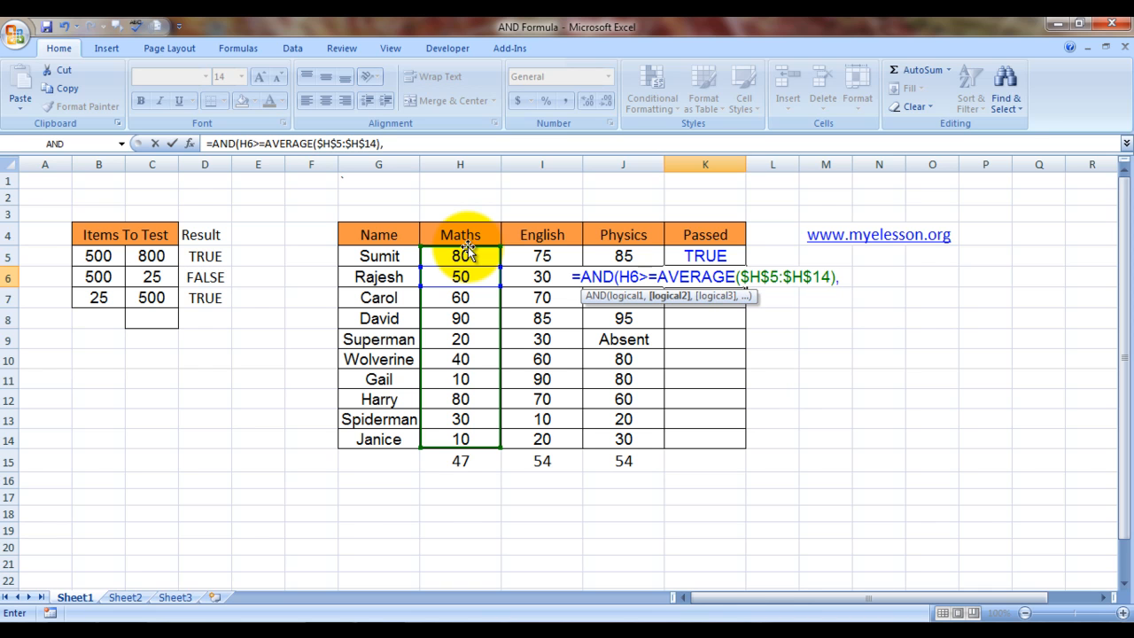
# Step: Add a nested AND testing the English mark I6 against AVERAGE($I$5:$I$14)
pyautogui.write(',AND(')
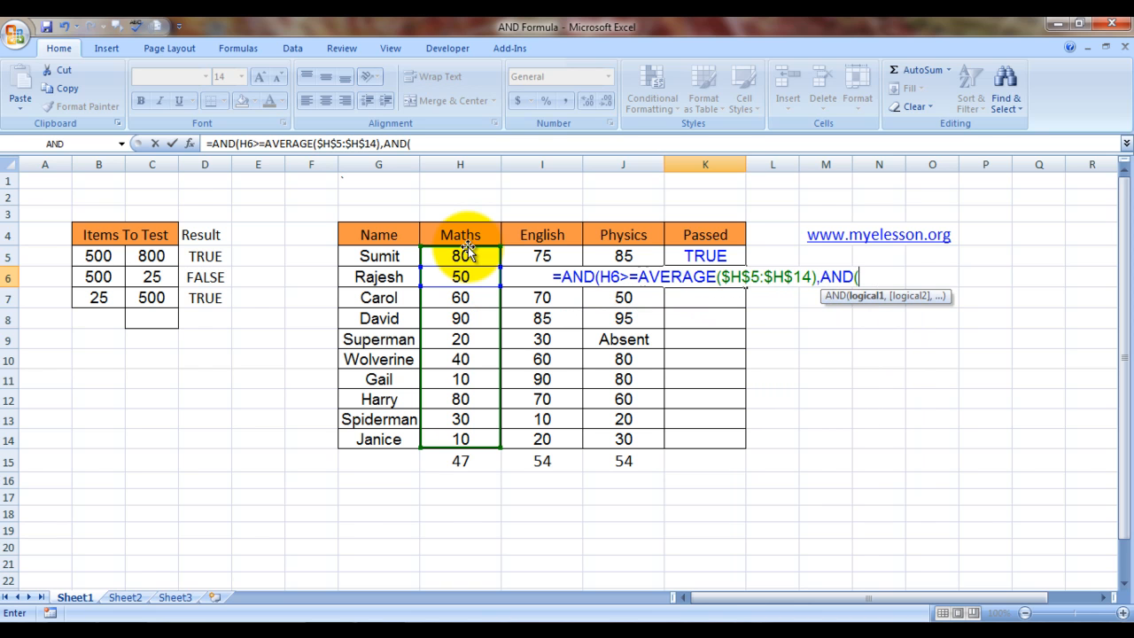
pyautogui.moveTo(503, 351)
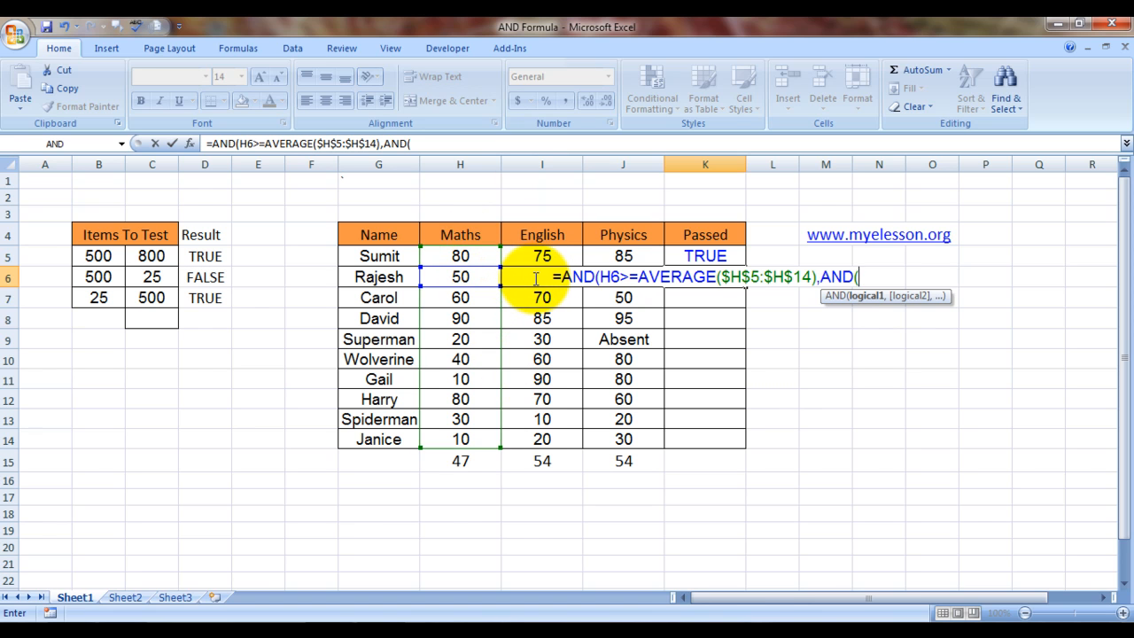
pyautogui.write('i6')
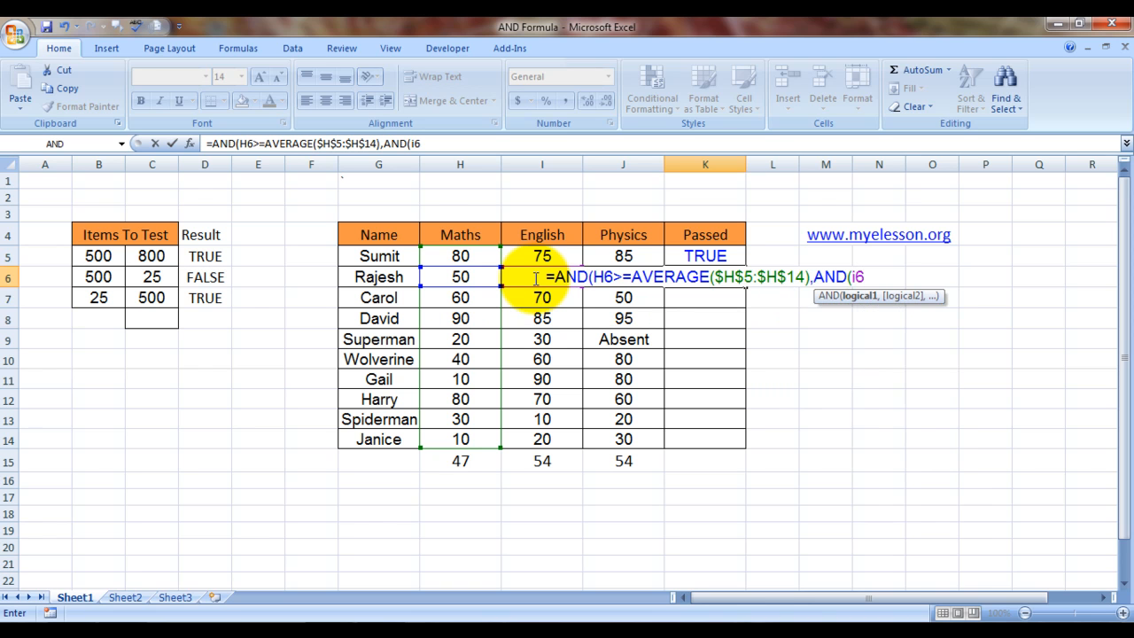
pyautogui.write('>=')
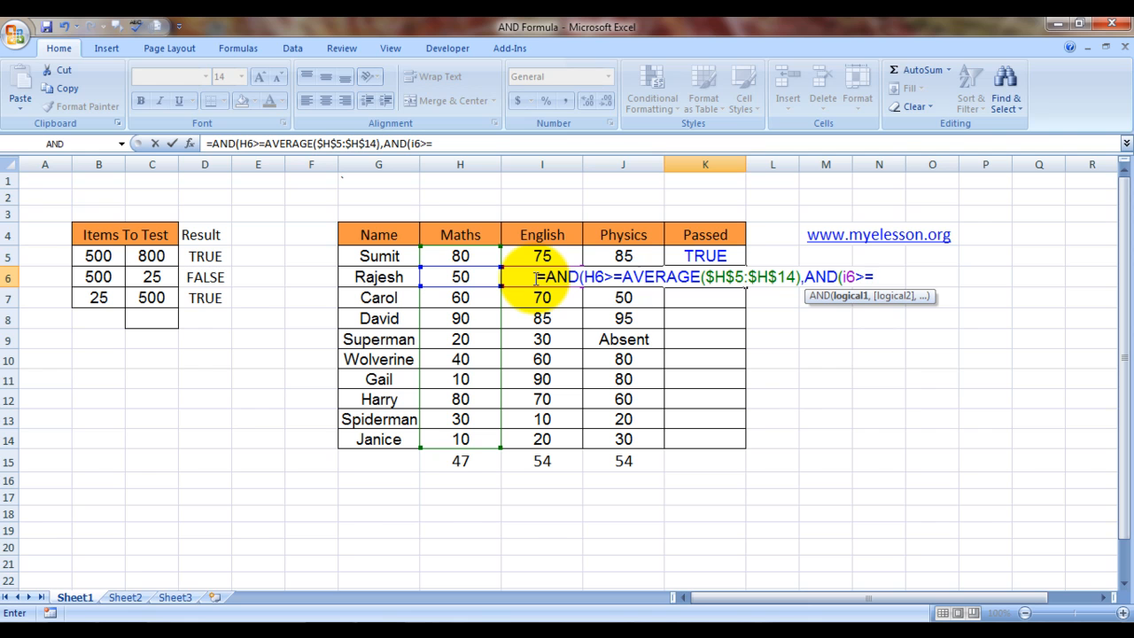
pyautogui.write('ave')
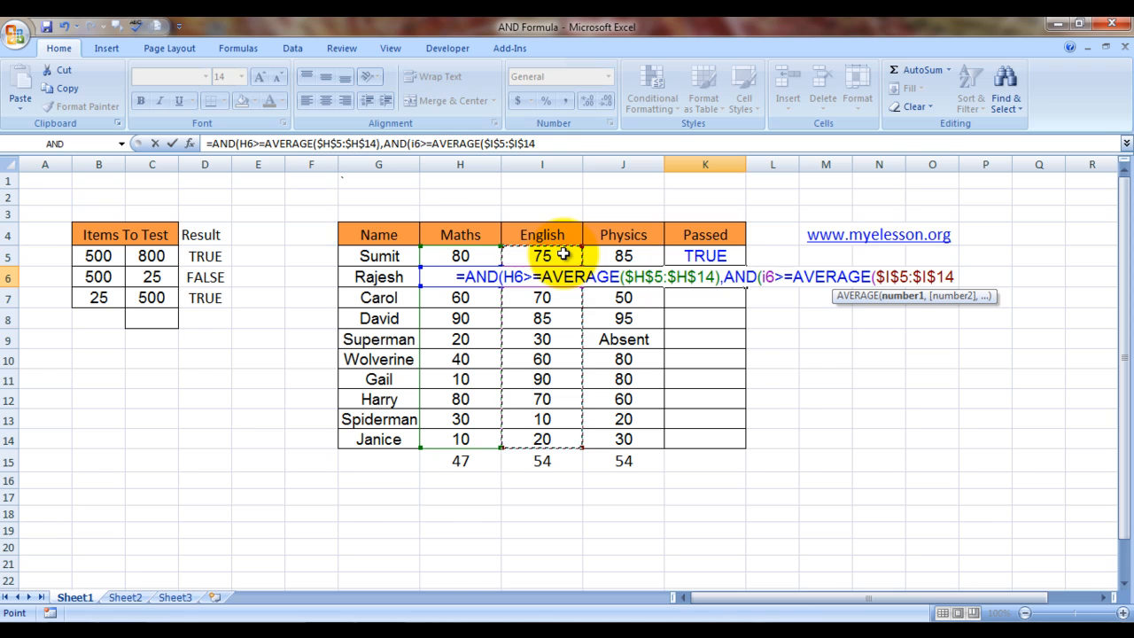
pyautogui.write('),')
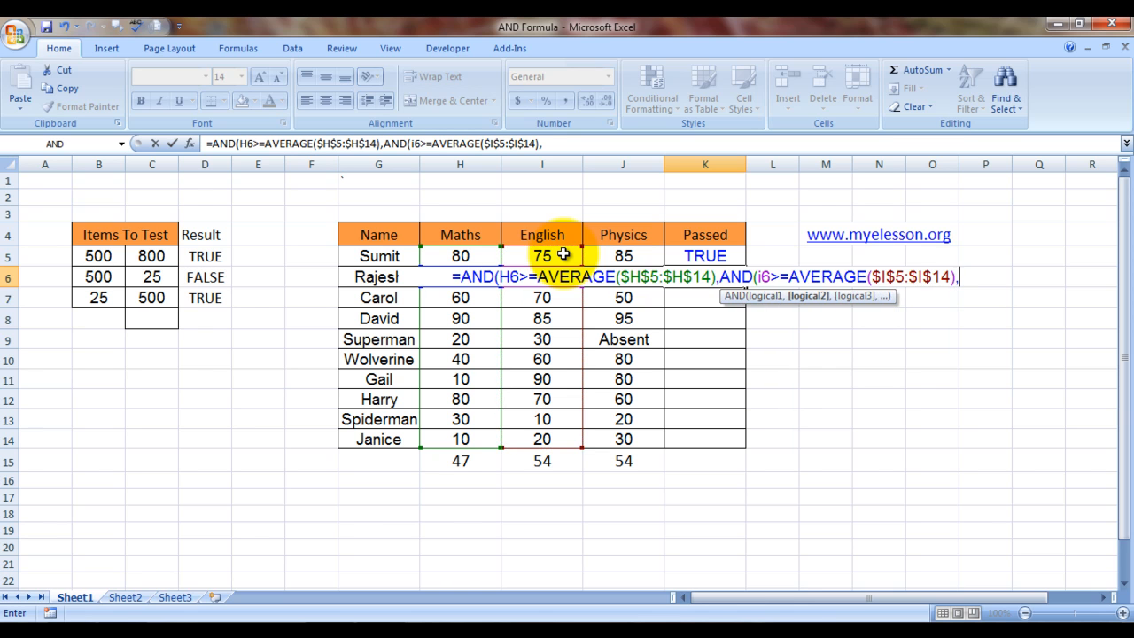
# Step: Add the innermost AND testing J6>=AVERAGE($J$5:$J$14) and close all brackets
pyautogui.write('and')
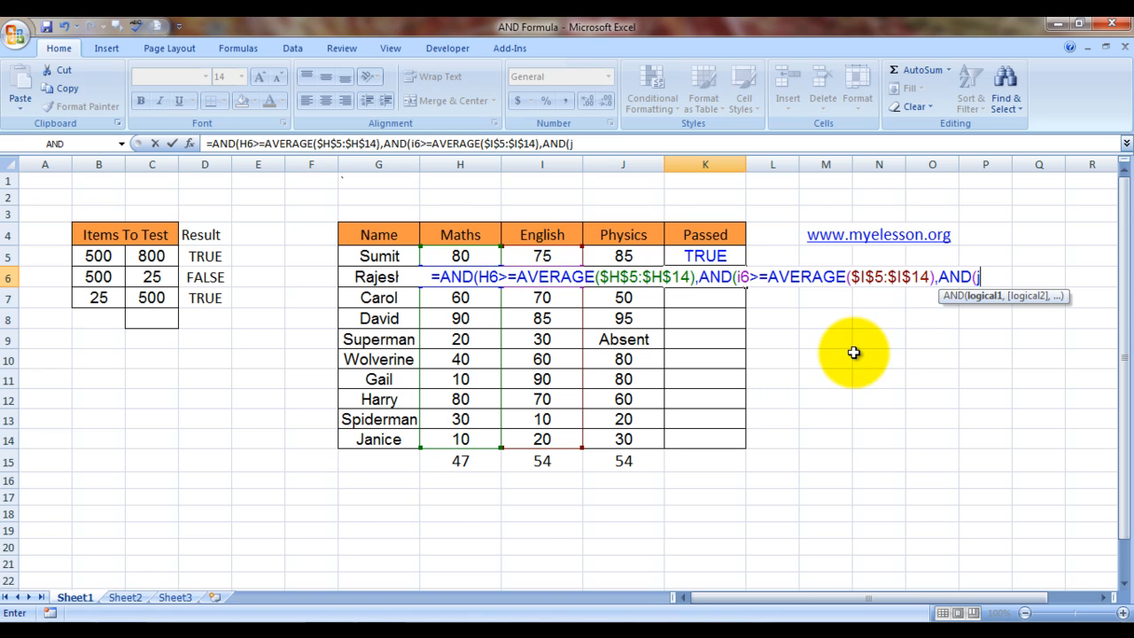
pyautogui.write('6>')
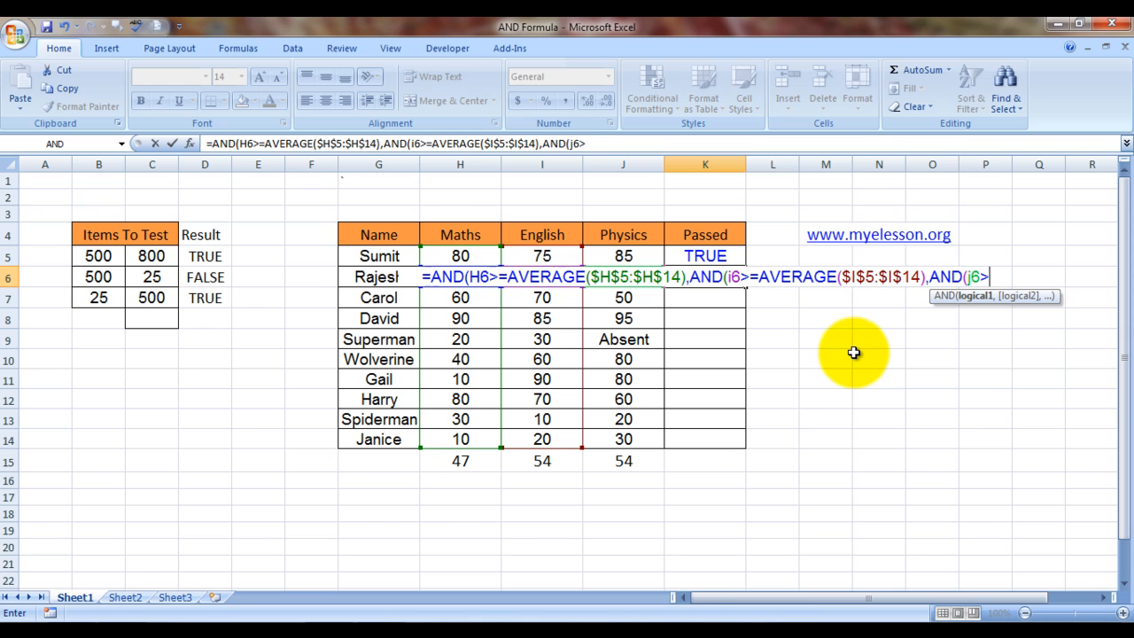
pyautogui.write('=')
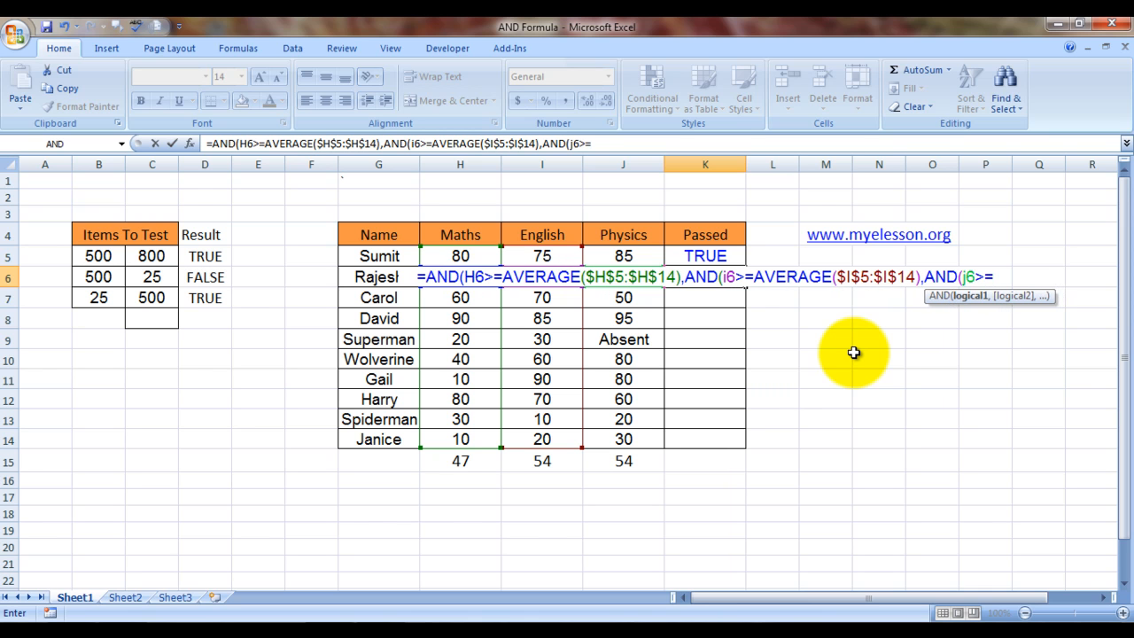
pyautogui.write('aver')
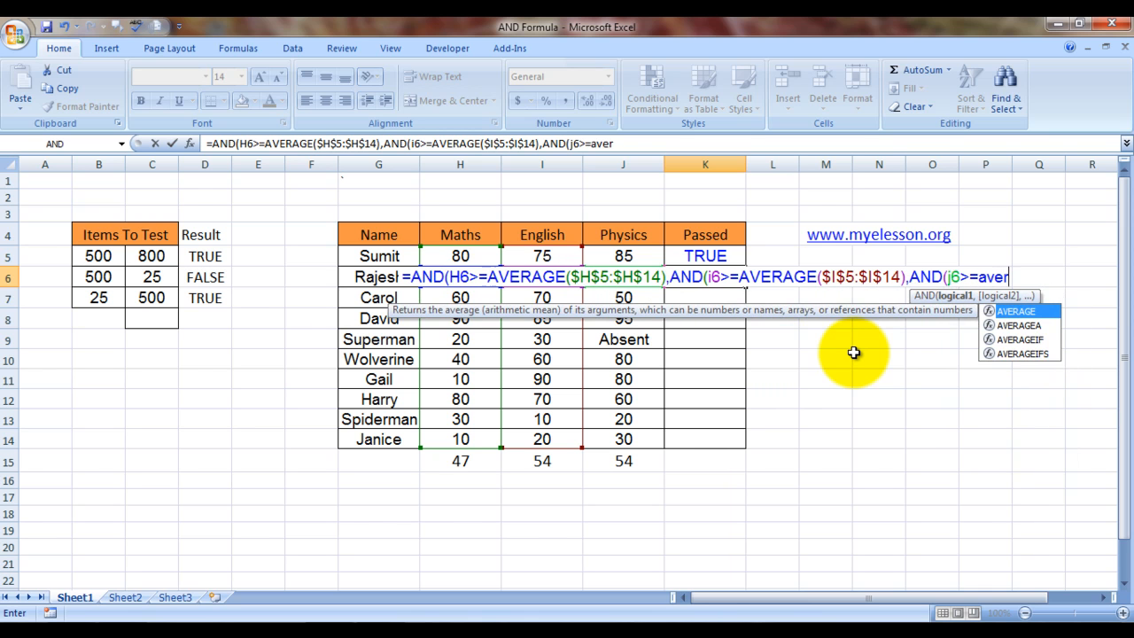
pyautogui.click(623, 256)
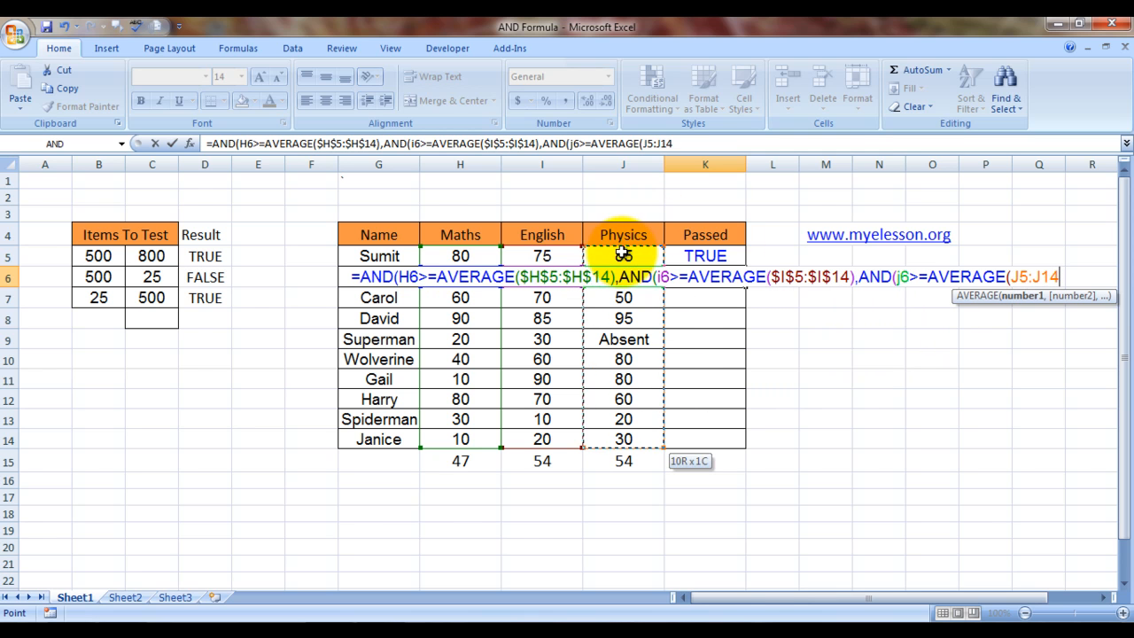
pyautogui.press('f4')
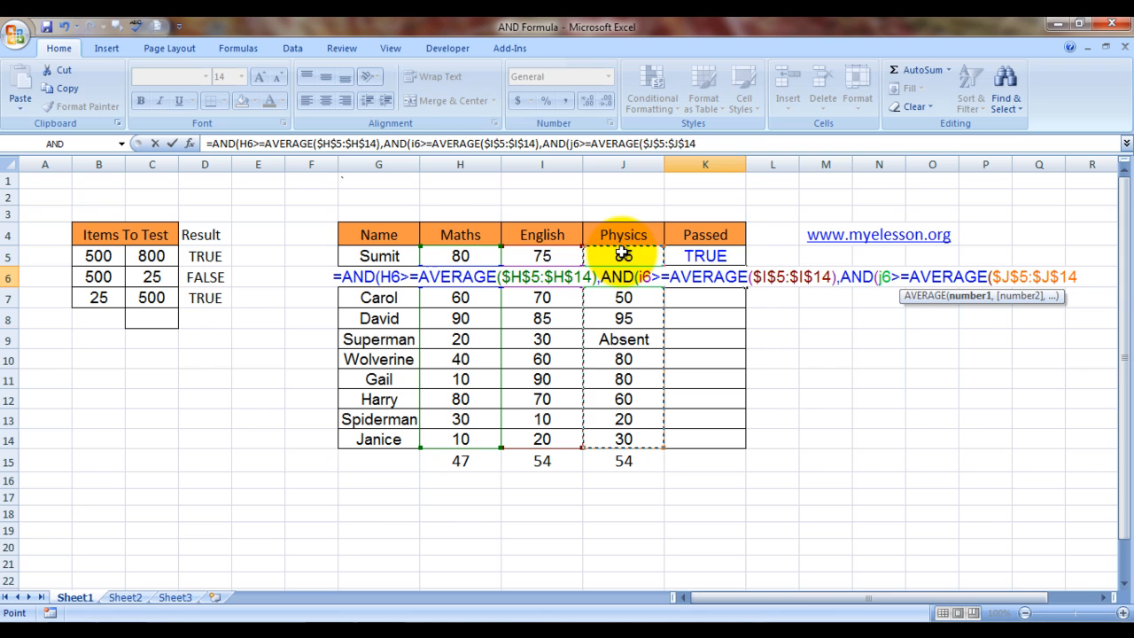
pyautogui.write('))')
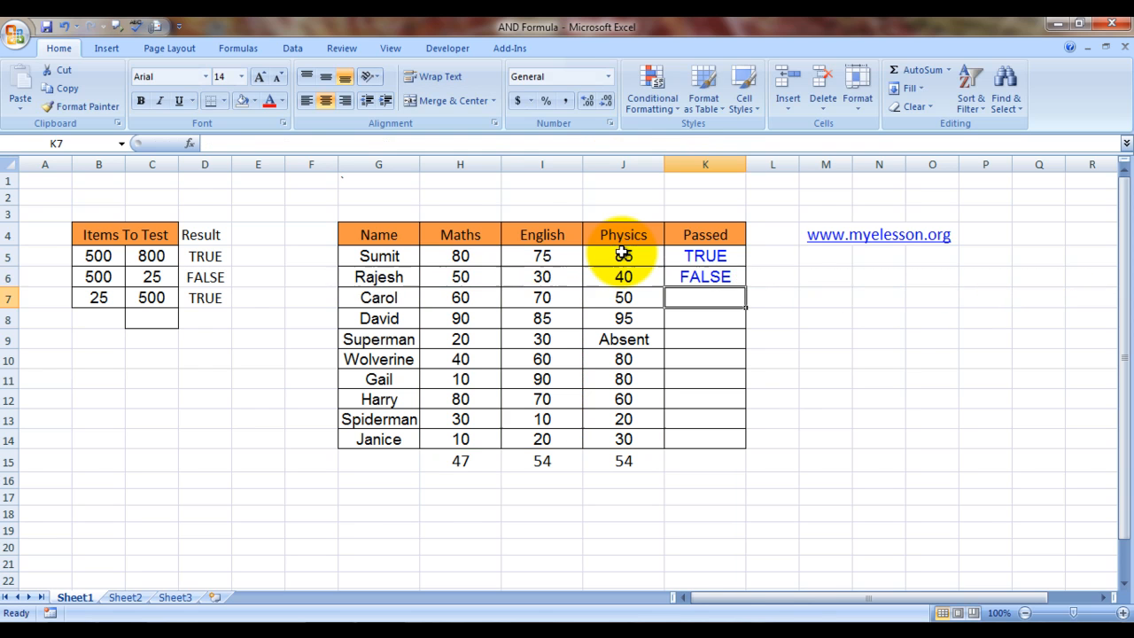
# Step: Check Rajesh's Maths, English and Physics marks, then copy the K6 formula
pyautogui.click(704, 276)
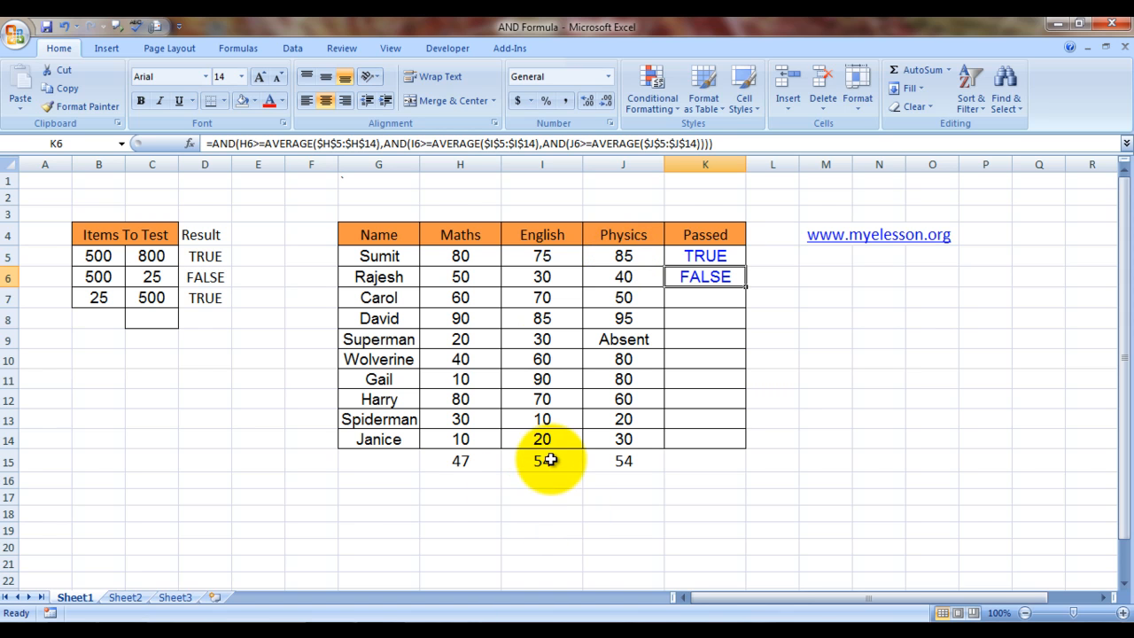
pyautogui.click(623, 461)
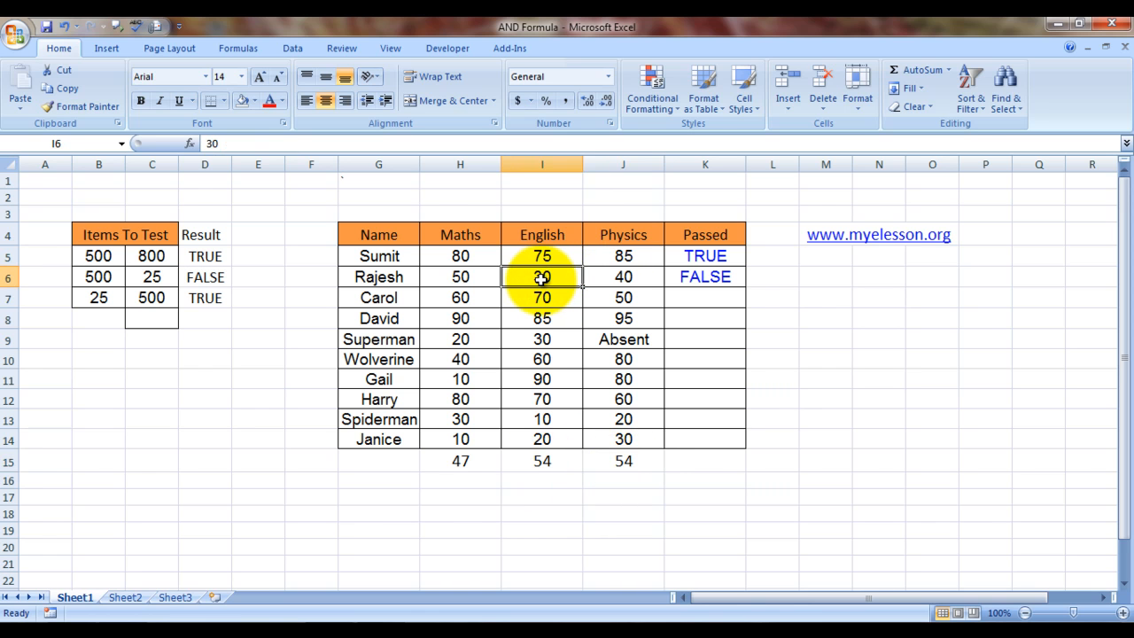
pyautogui.click(460, 276)
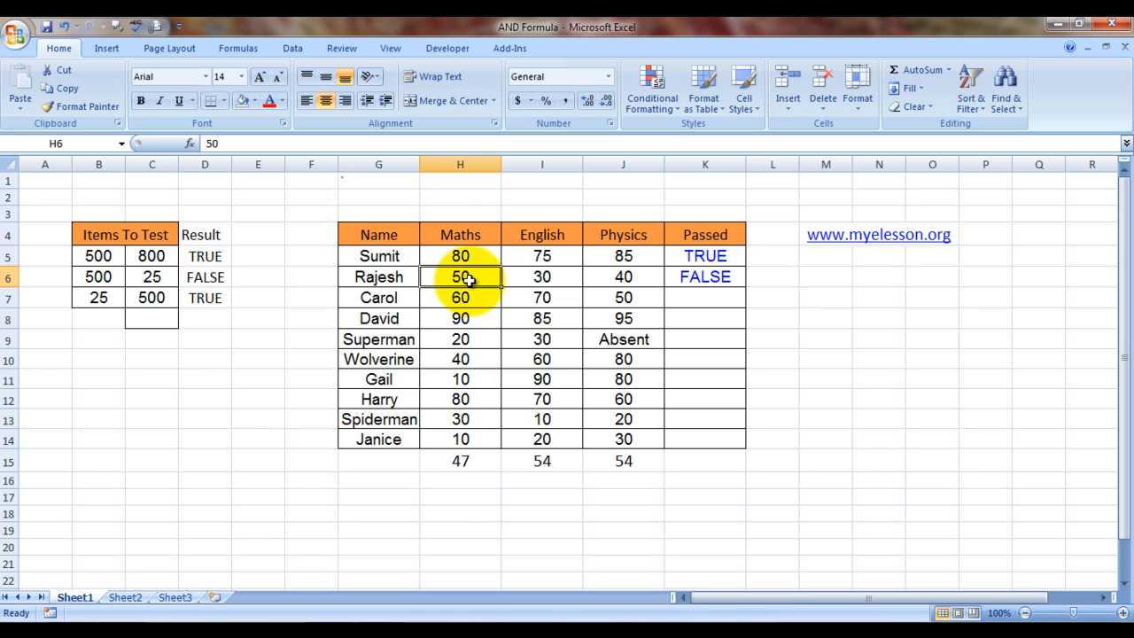
pyautogui.click(622, 276)
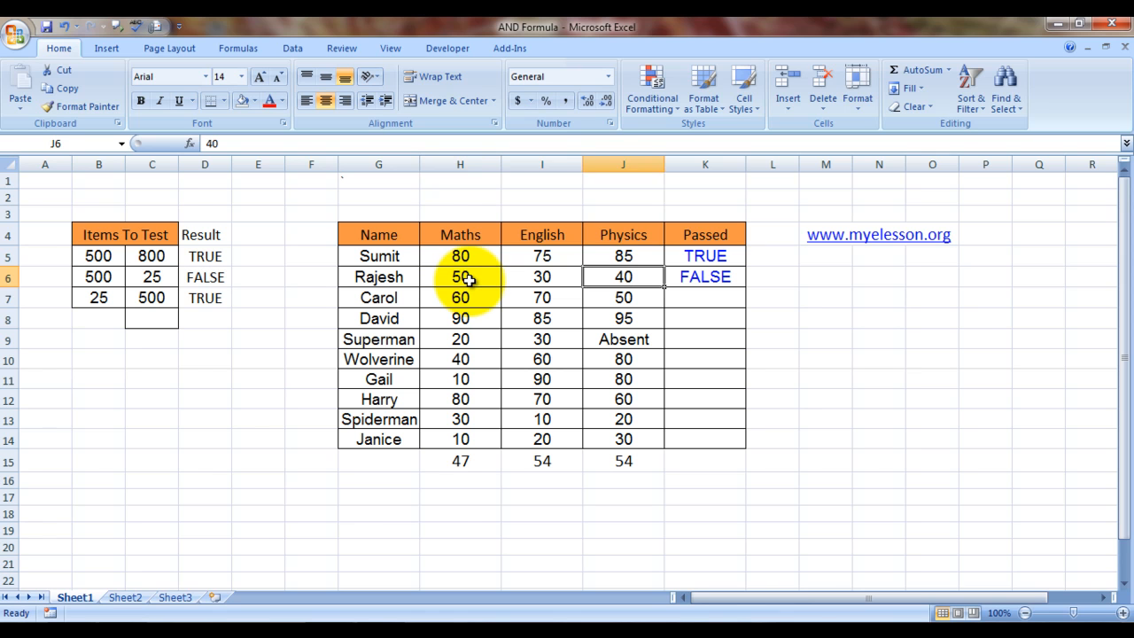
pyautogui.click(704, 276)
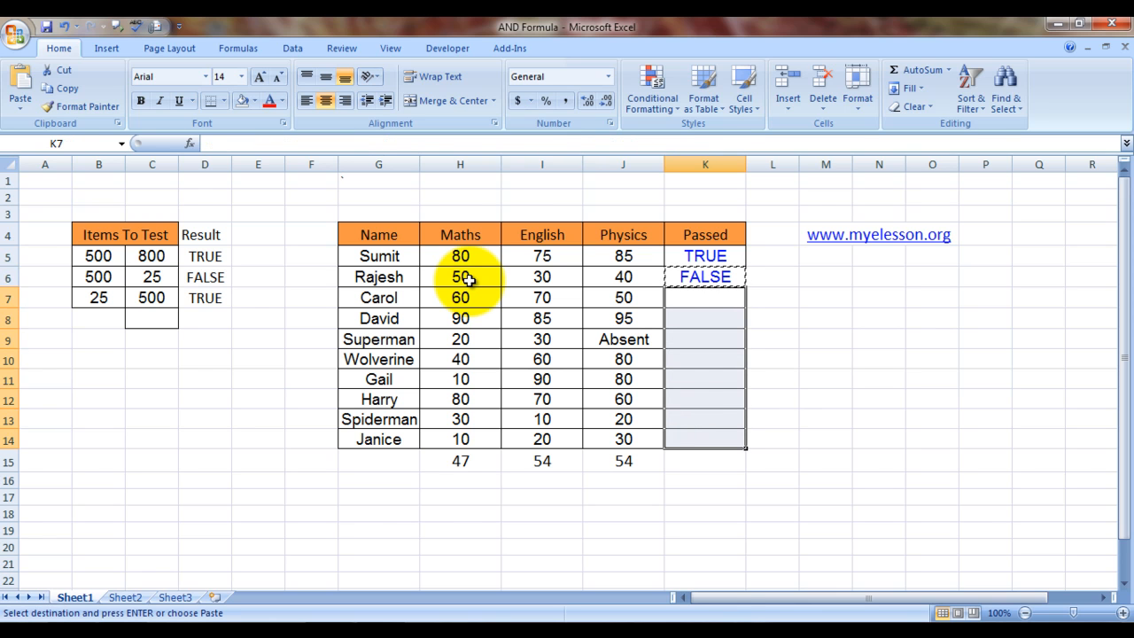
# Step: Paste the Passed formula into K7:K14 and verify the copied formula in K9
pyautogui.press('enter')
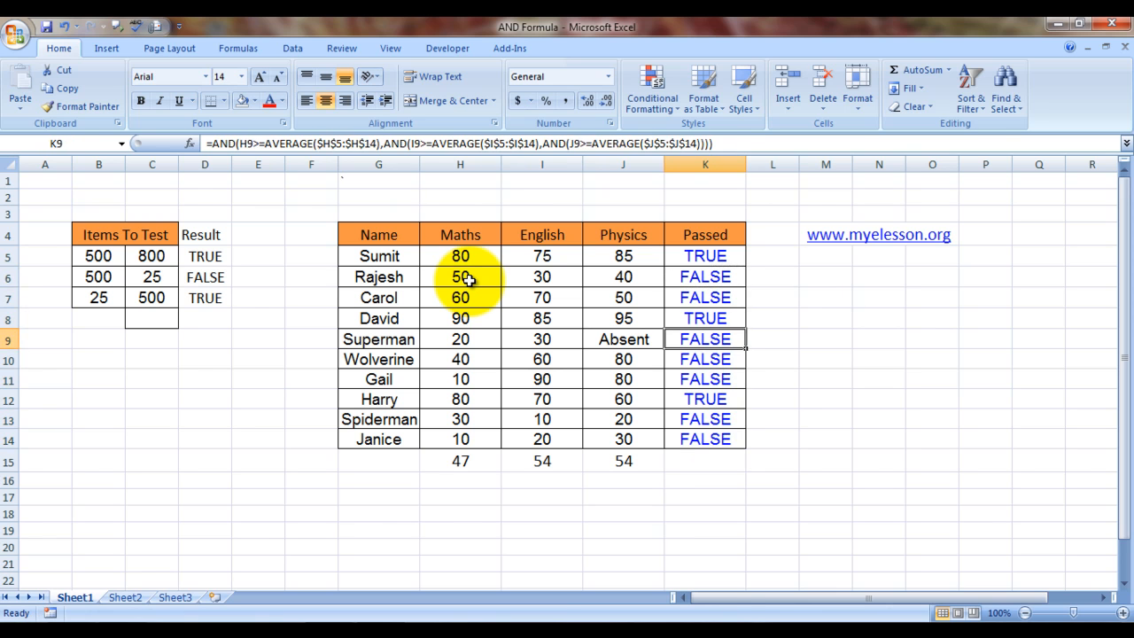
pyautogui.click(378, 338)
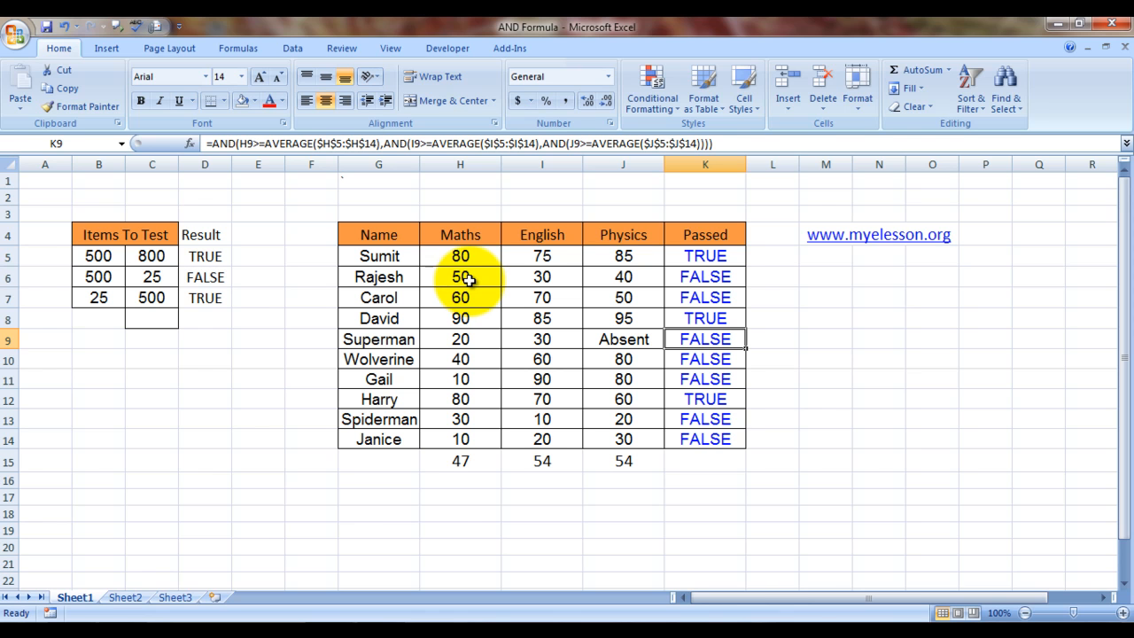
pyautogui.click(877, 296)
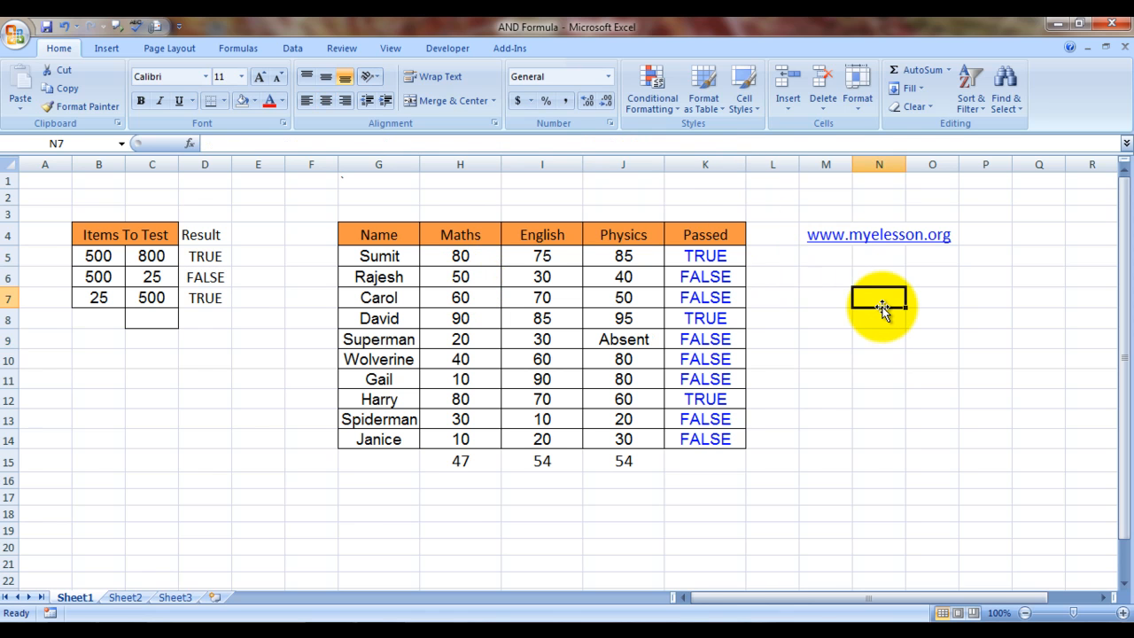